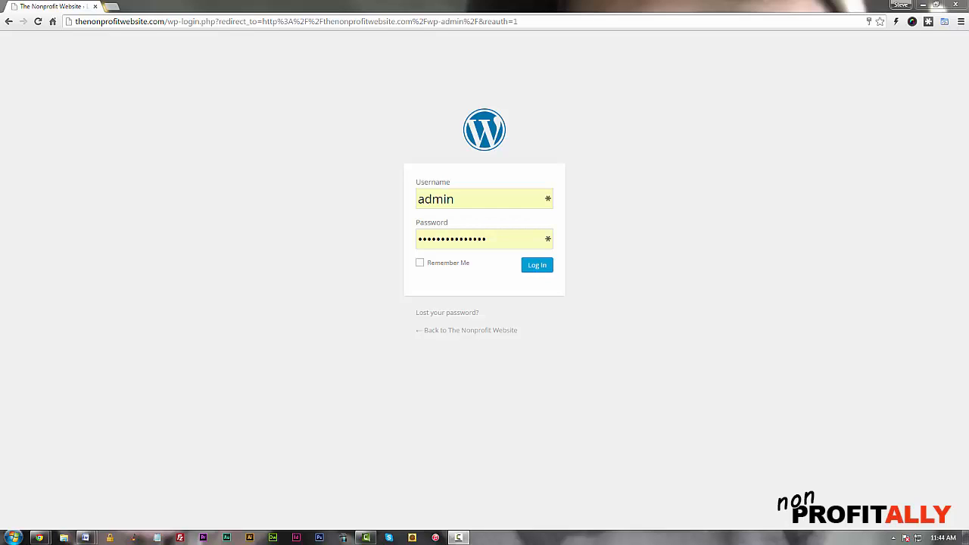
mouse_move(845, 249)
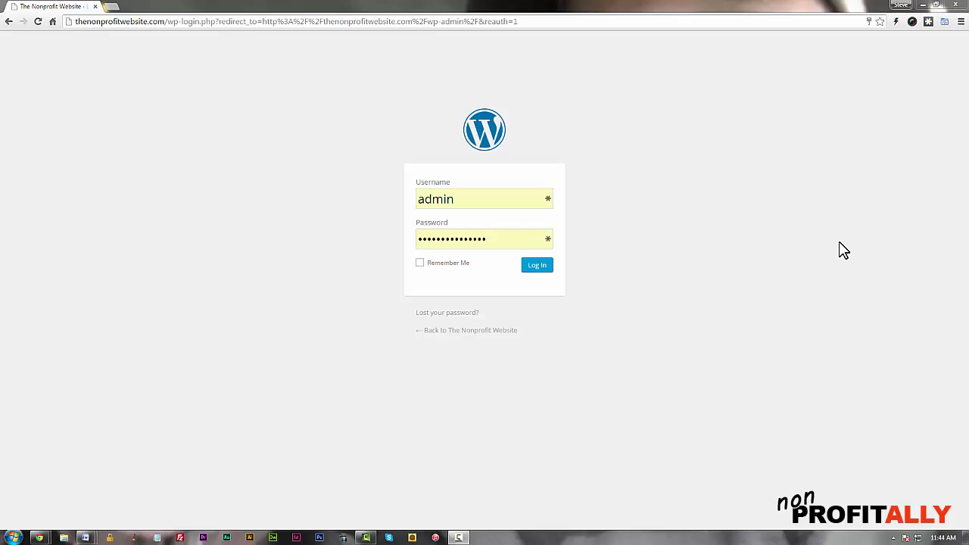
- Log in with the filled-in admin credentials and land on the Dashboard
left_click(536, 265)
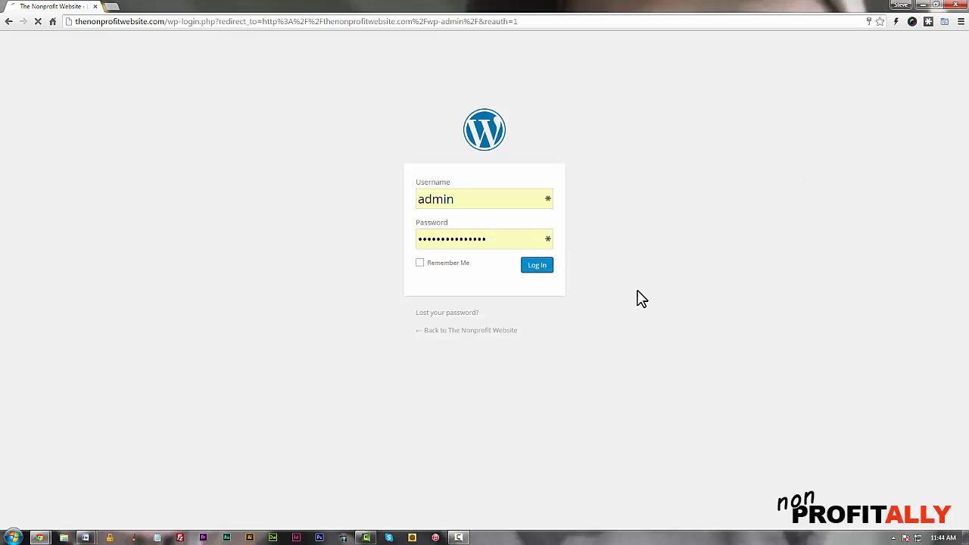
left_click(537, 265)
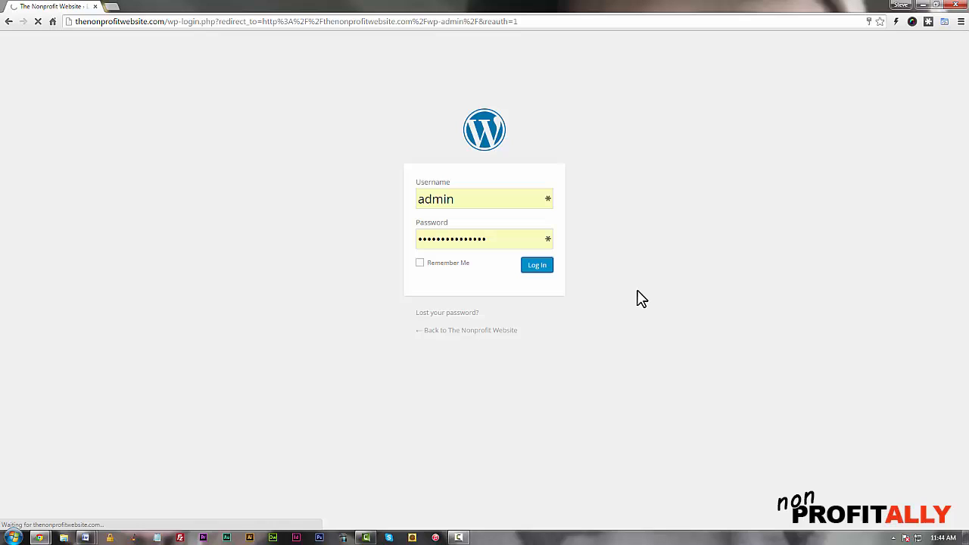
left_click(536, 265)
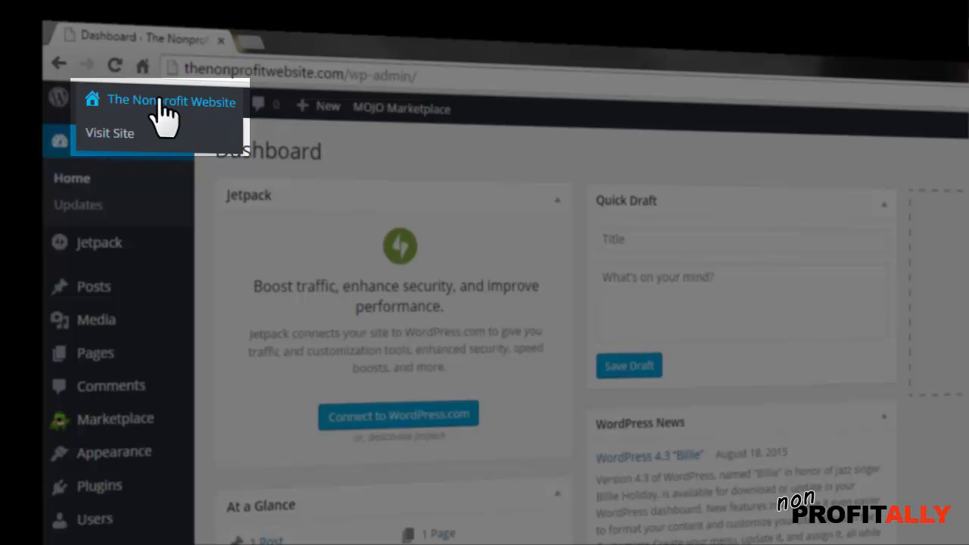
mouse_move(109, 134)
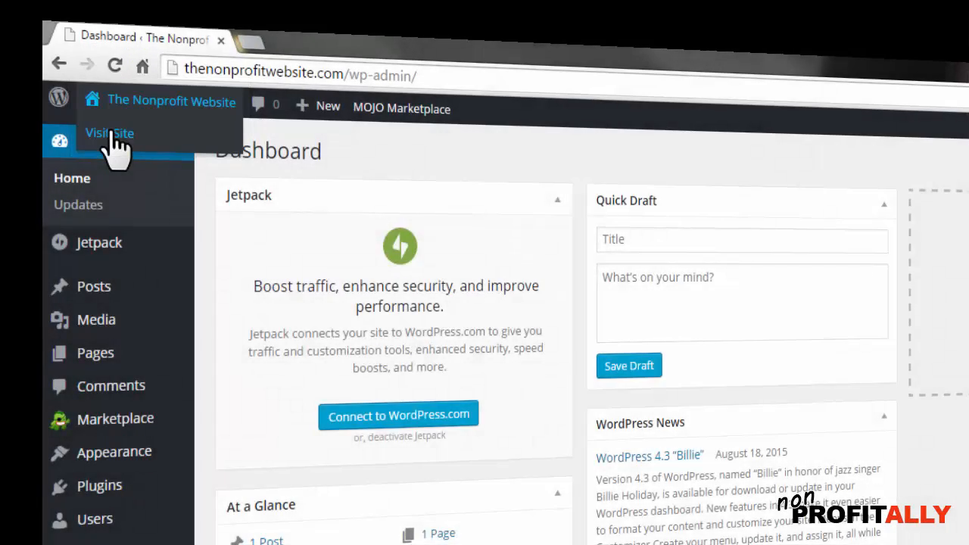
- Open the public Nonprofit Website in a new tab, then return to the Dashboard tab
right_click(109, 134)
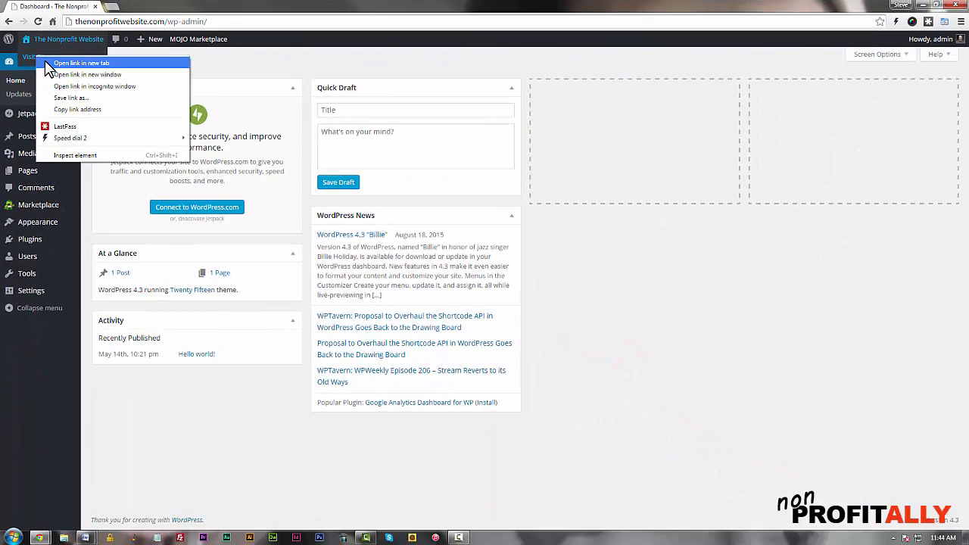
left_click(81, 63)
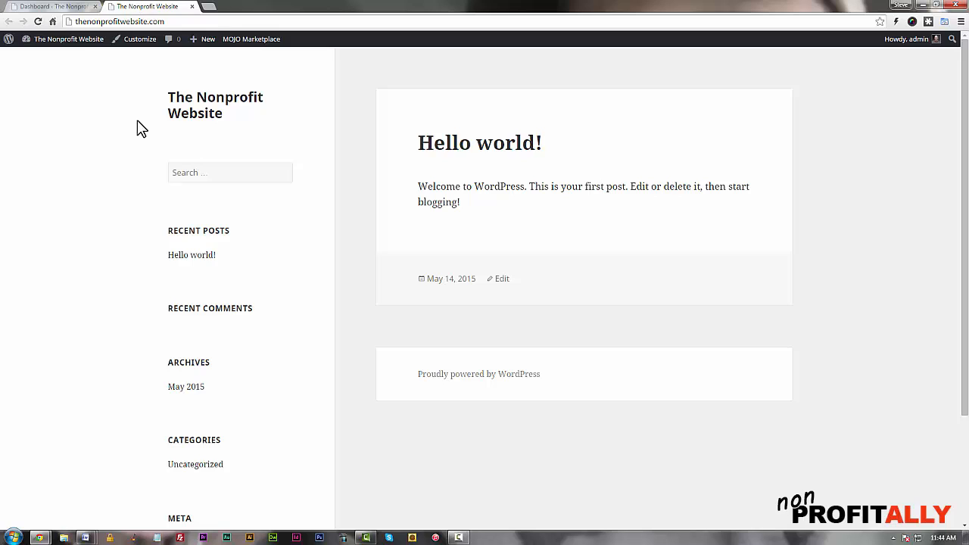
mouse_move(452, 203)
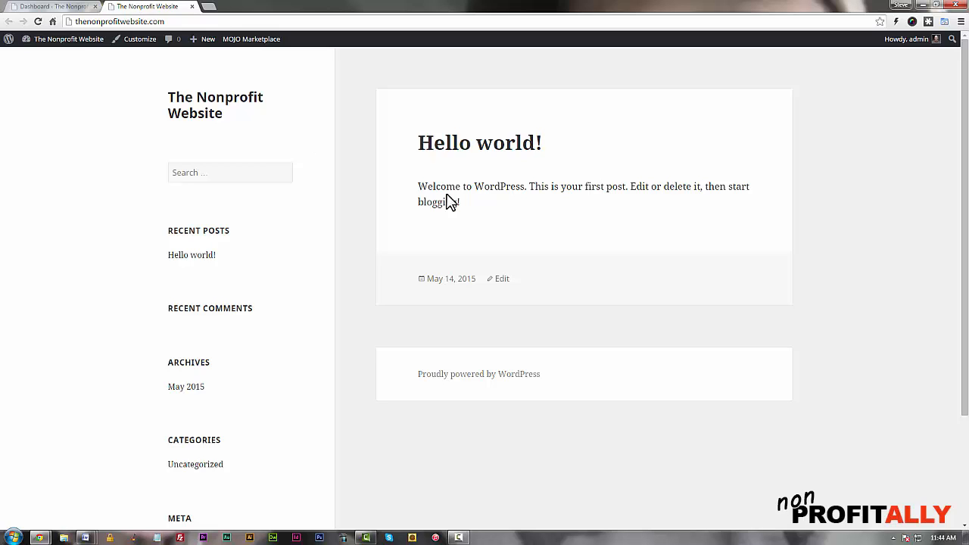
mouse_move(467, 218)
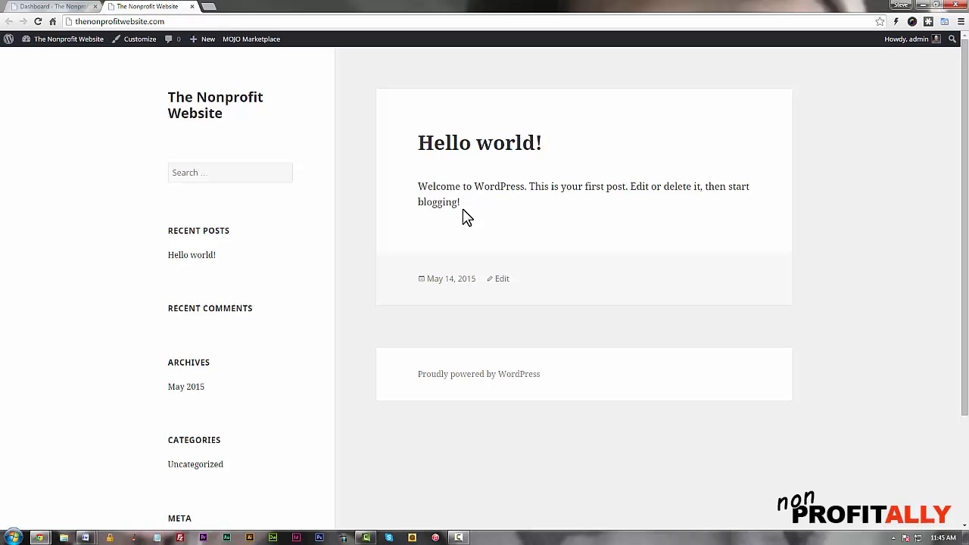
mouse_move(448, 192)
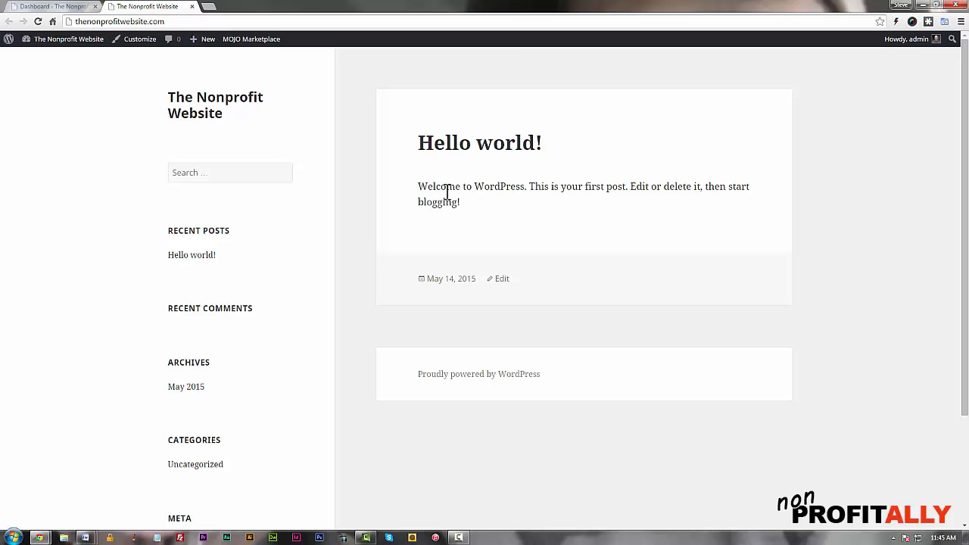
left_click(48, 6)
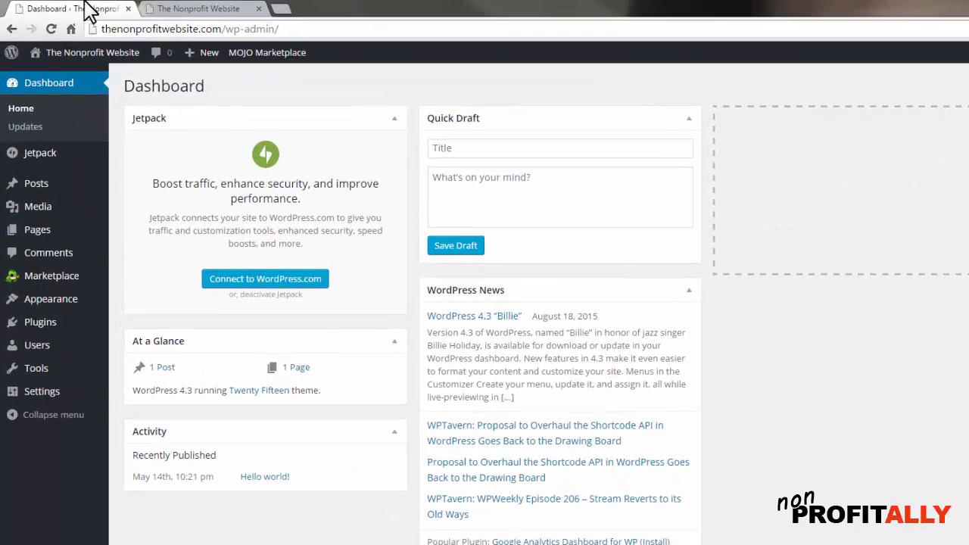
- Zoom the browser in on the Themes page listing Twenty Fifteen, Fourteen and Thirteen
key("ctrl+plus")
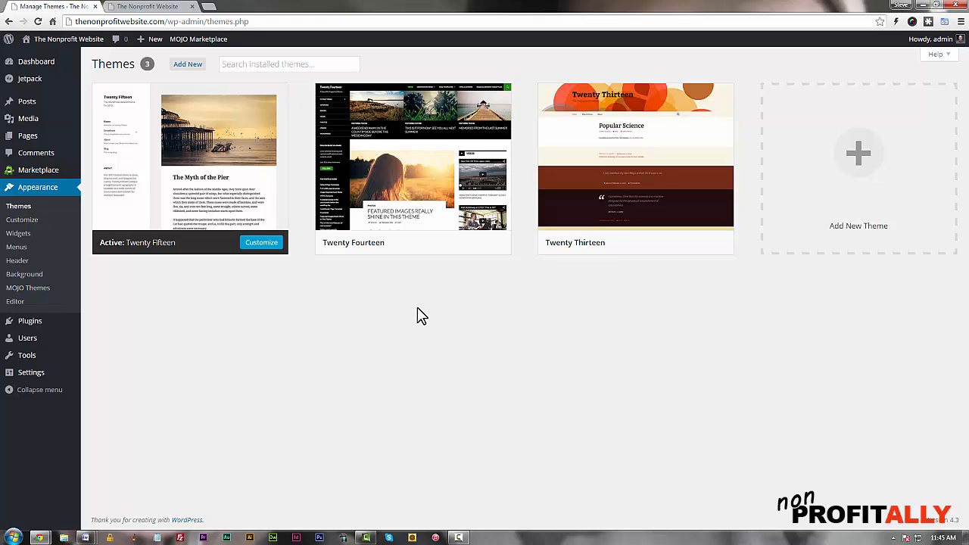
mouse_move(203, 293)
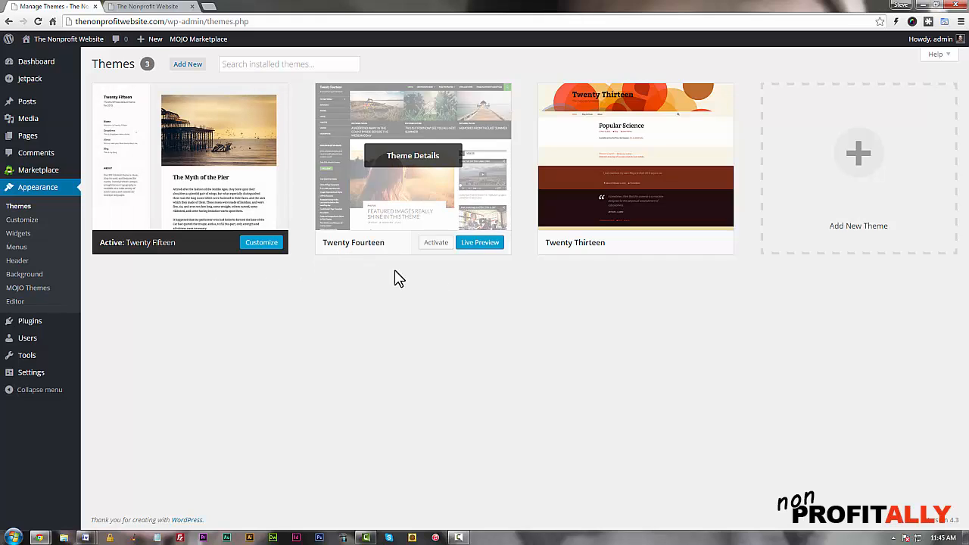
mouse_move(557, 327)
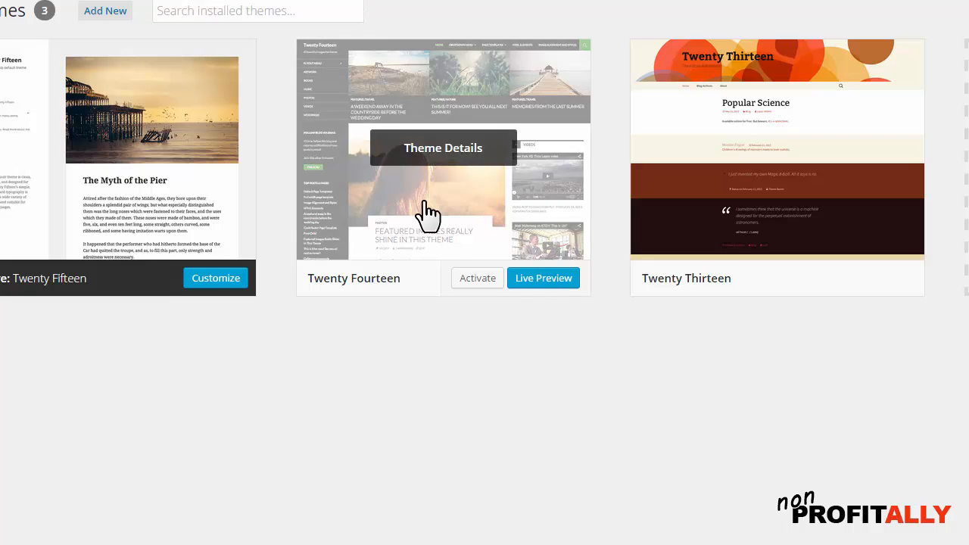
mouse_move(436, 191)
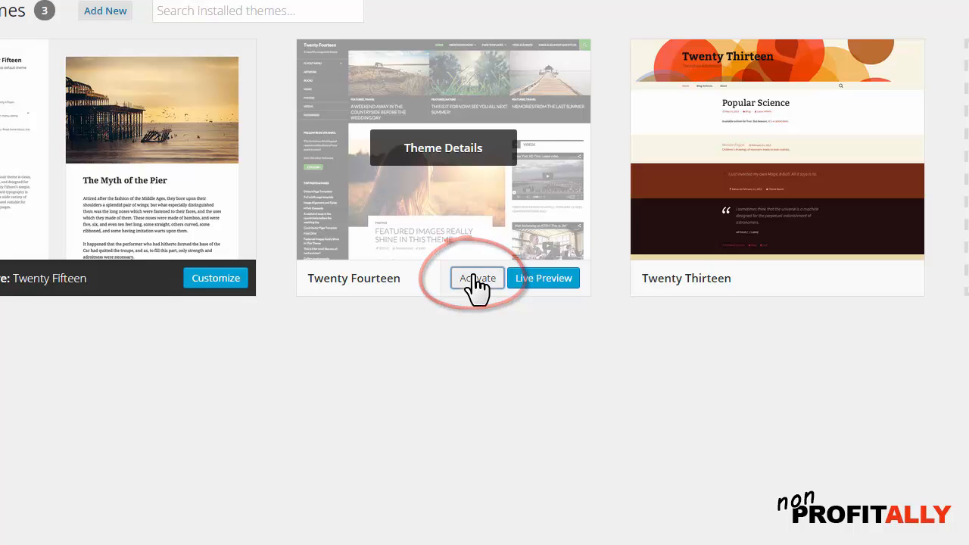
- Activate Twenty Fourteen and reload the public site to show its dark-sidebar design
left_click(477, 279)
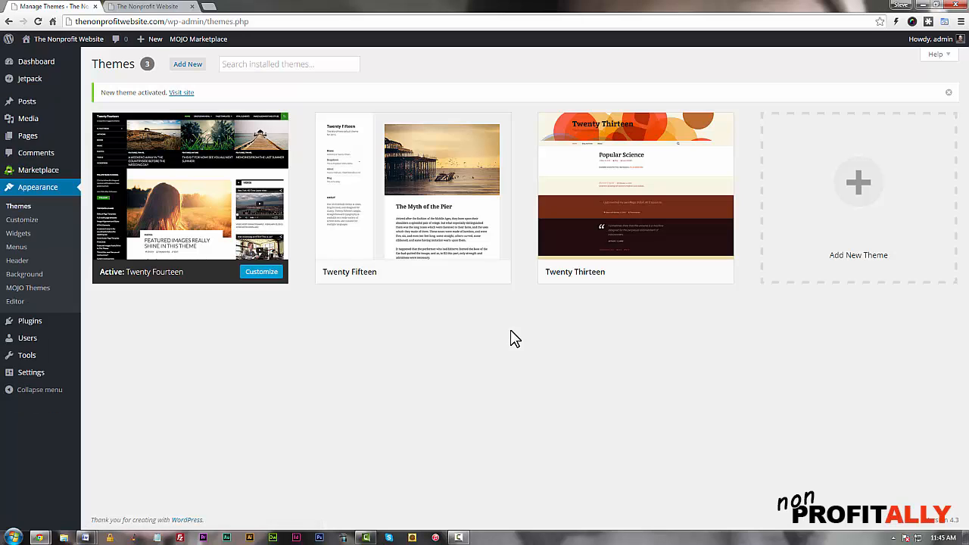
mouse_move(185, 245)
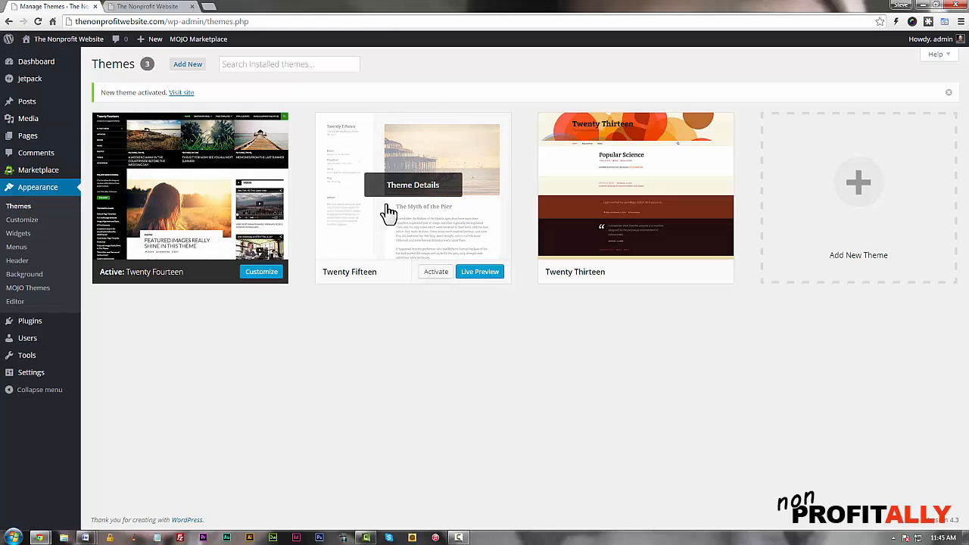
mouse_move(649, 209)
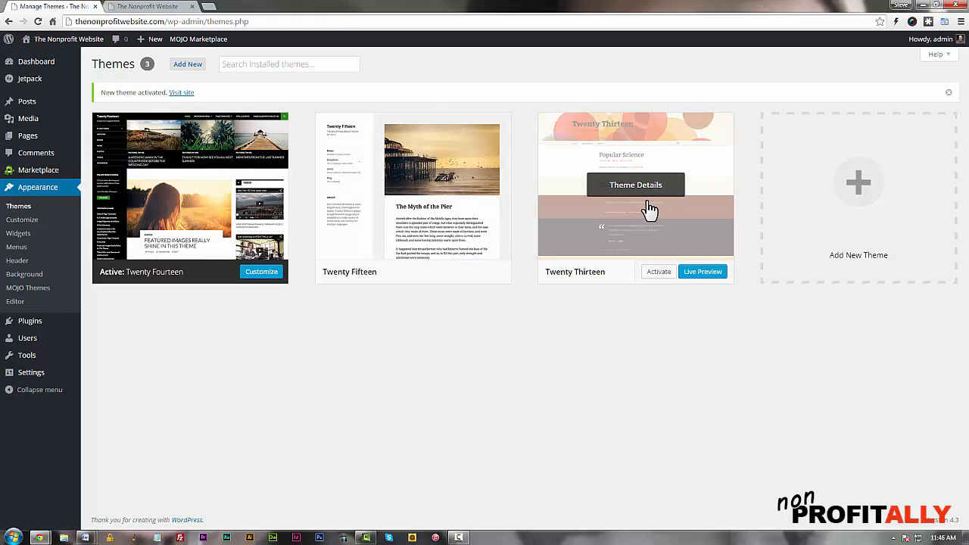
mouse_move(624, 183)
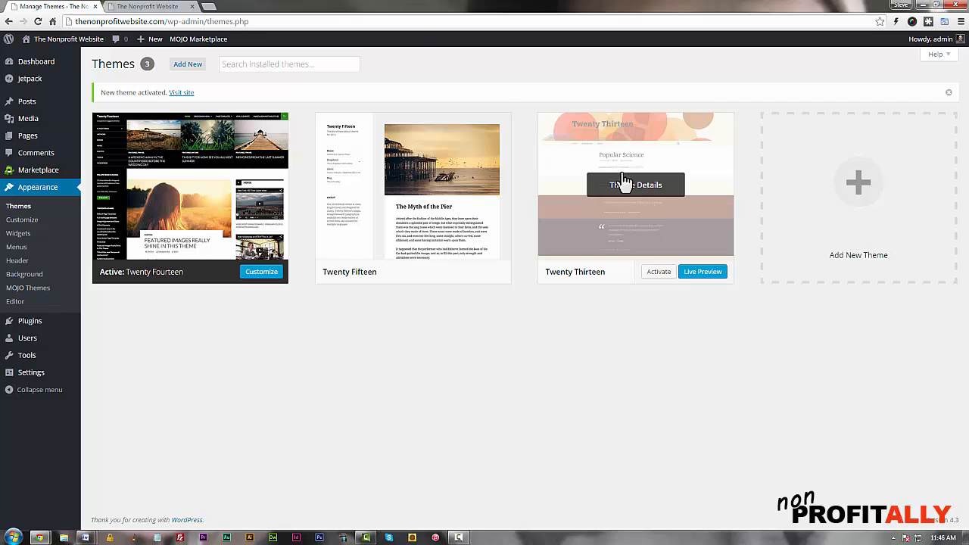
left_click(149, 6)
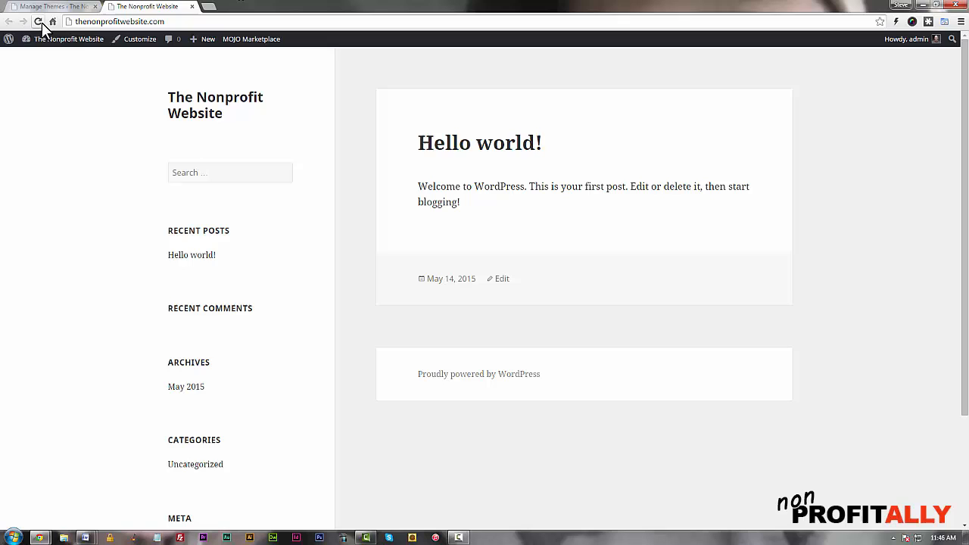
left_click(40, 21)
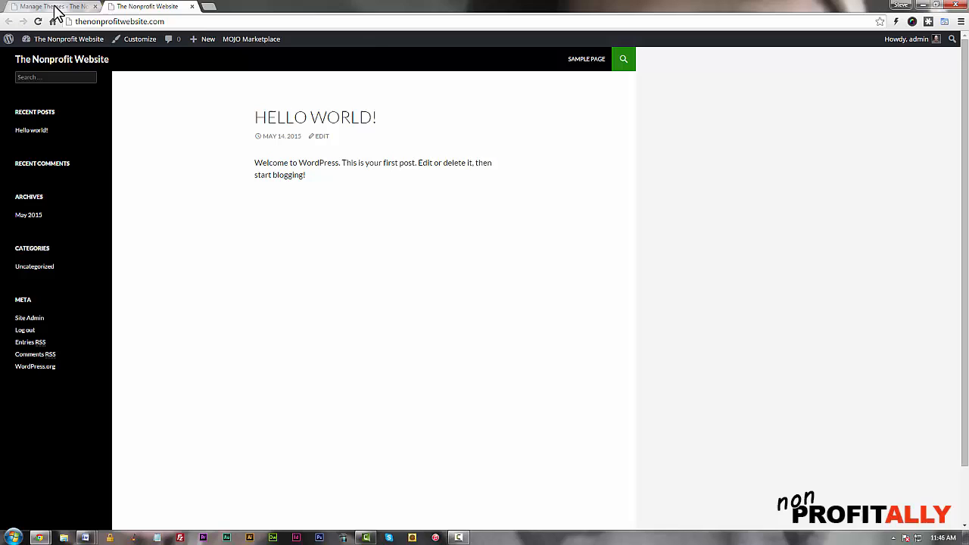
- Return to the Themes page and activate Twenty Thirteen
left_click(48, 6)
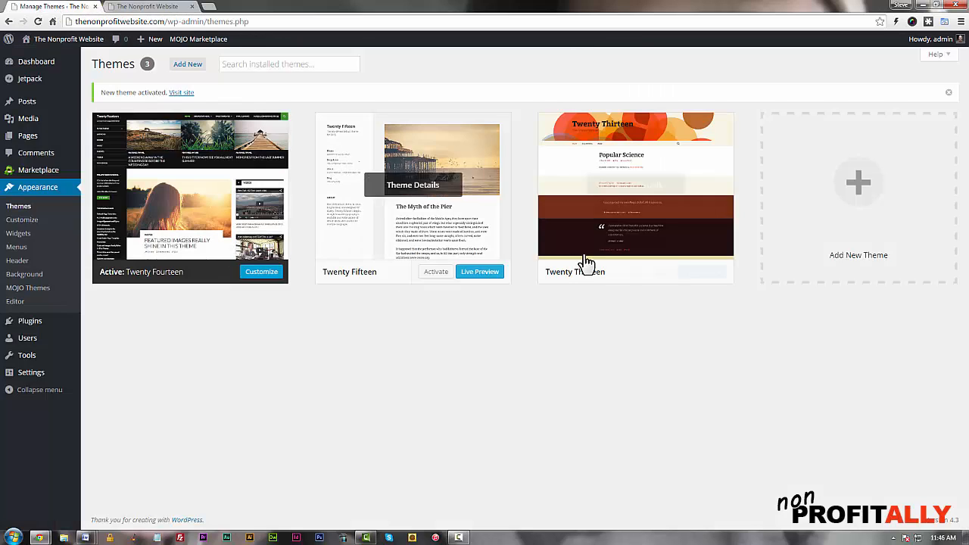
mouse_move(605, 212)
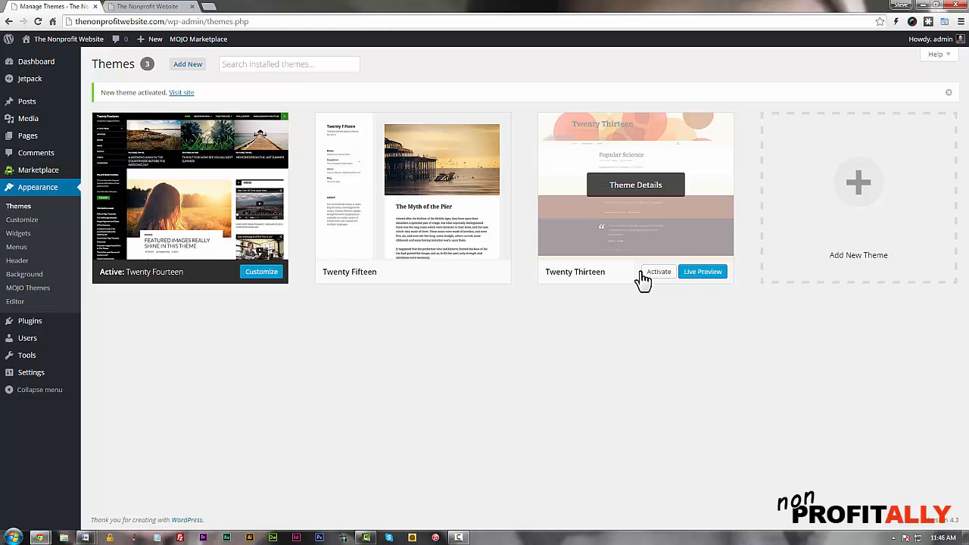
left_click(657, 271)
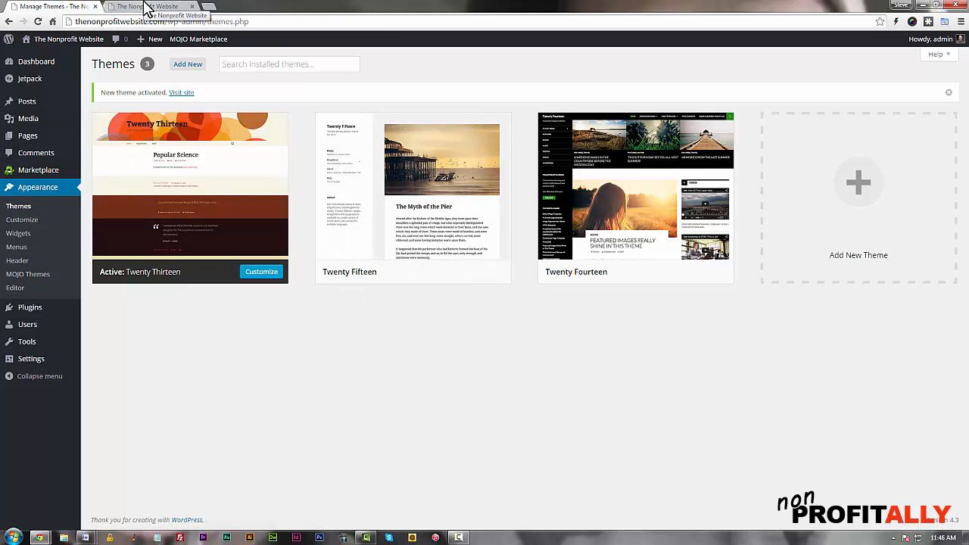
- Reload the live site to view Twenty Thirteen's header and footer, then return to Themes
left_click(152, 6)
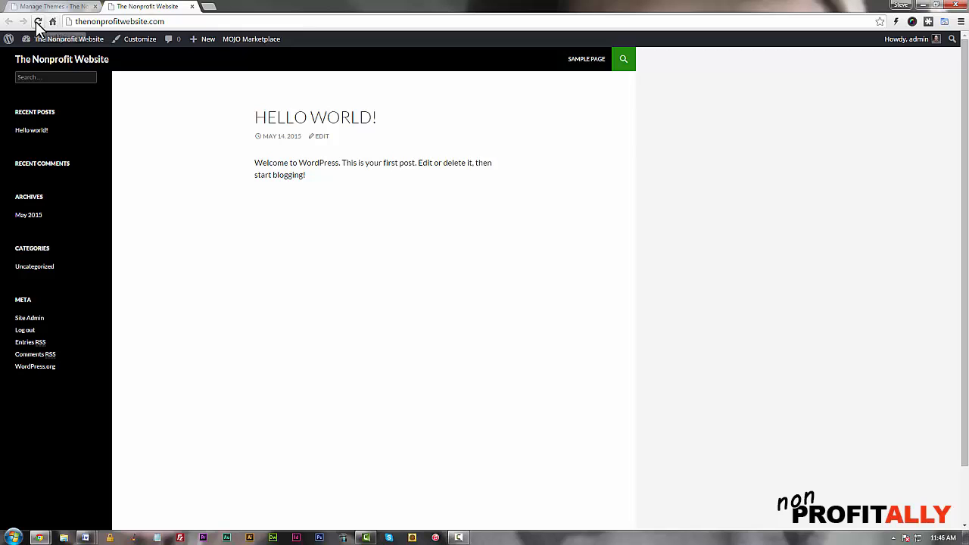
left_click(38, 21)
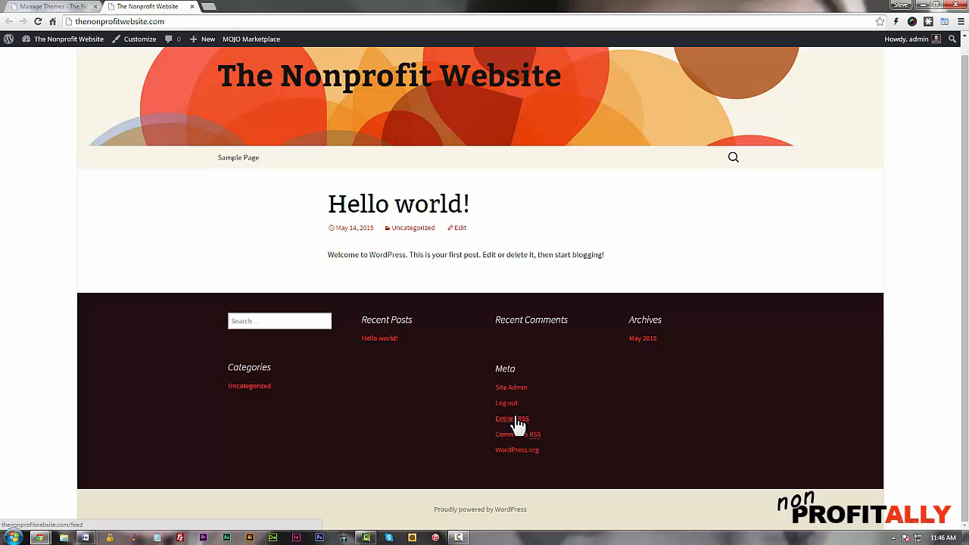
scroll("down", 3)
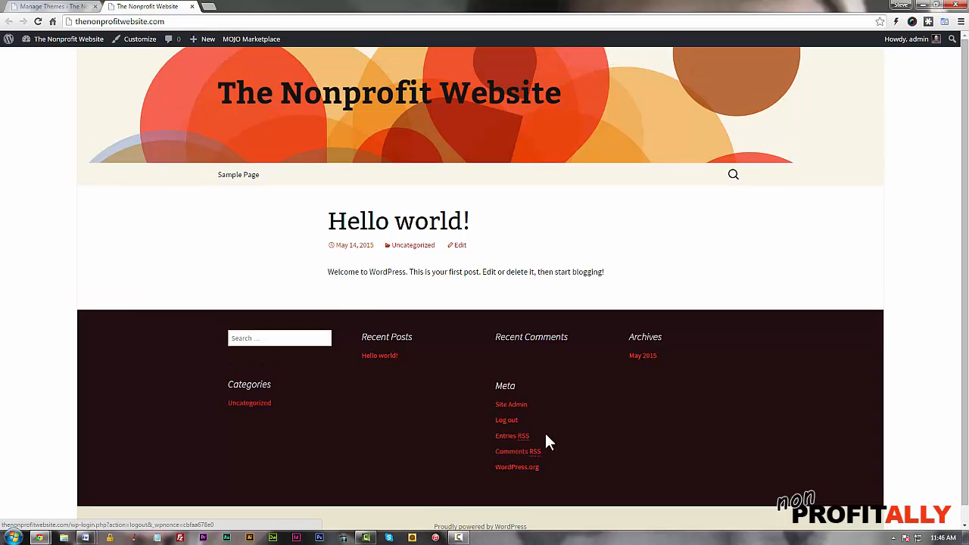
left_click(48, 6)
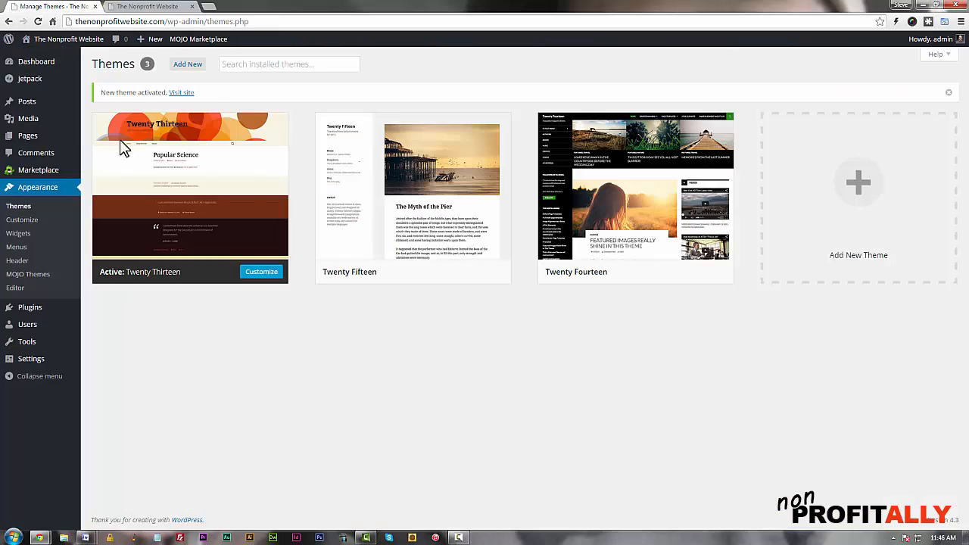
mouse_move(360, 371)
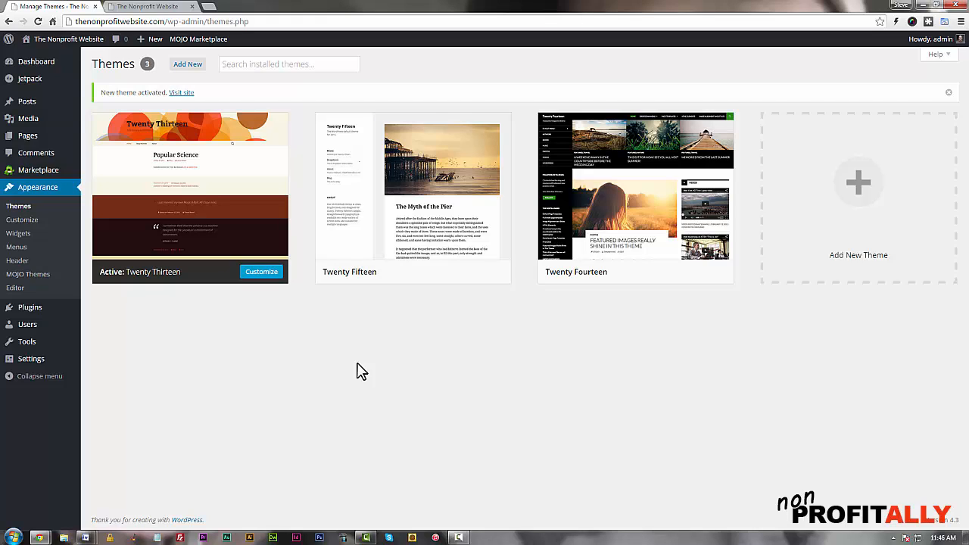
mouse_move(859, 189)
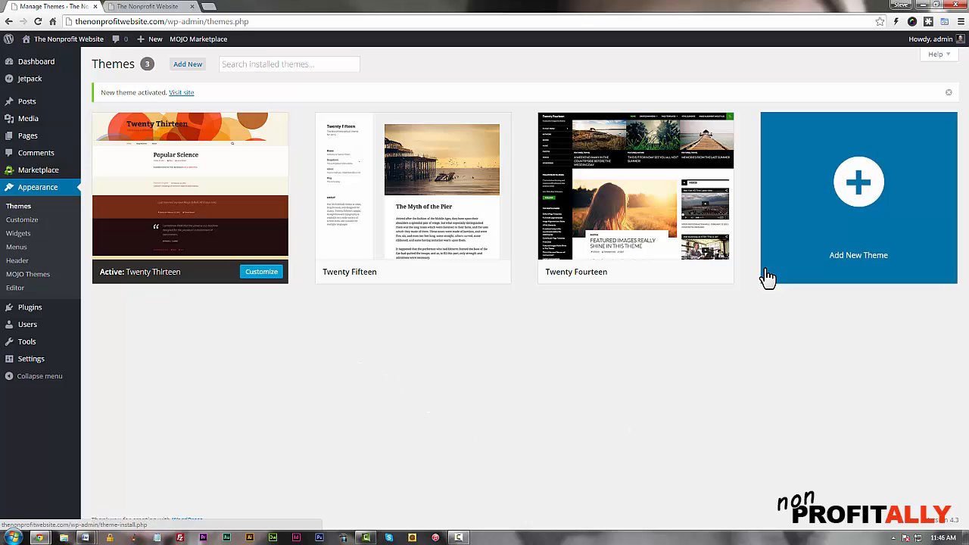
mouse_move(209, 169)
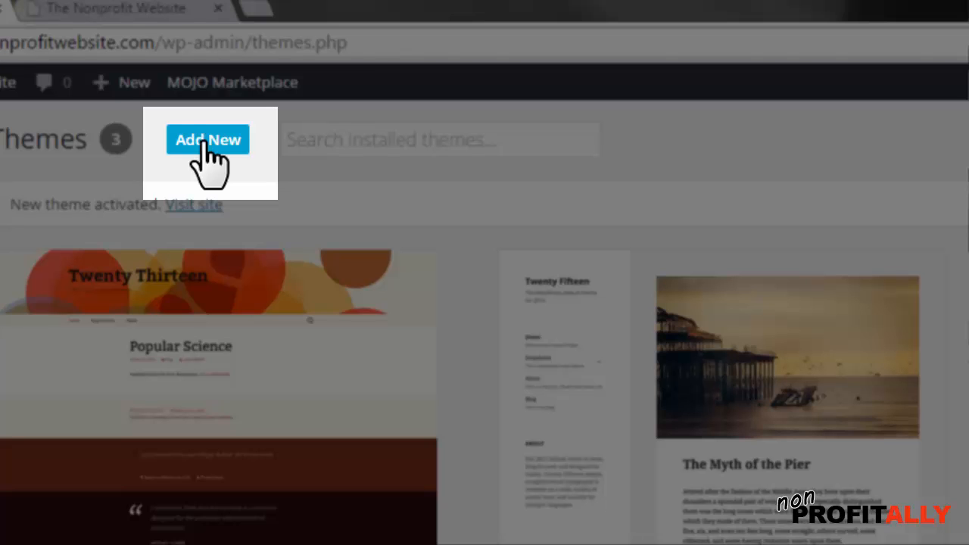
- Search the Add Themes directory for 'zerif'
left_click(209, 139)
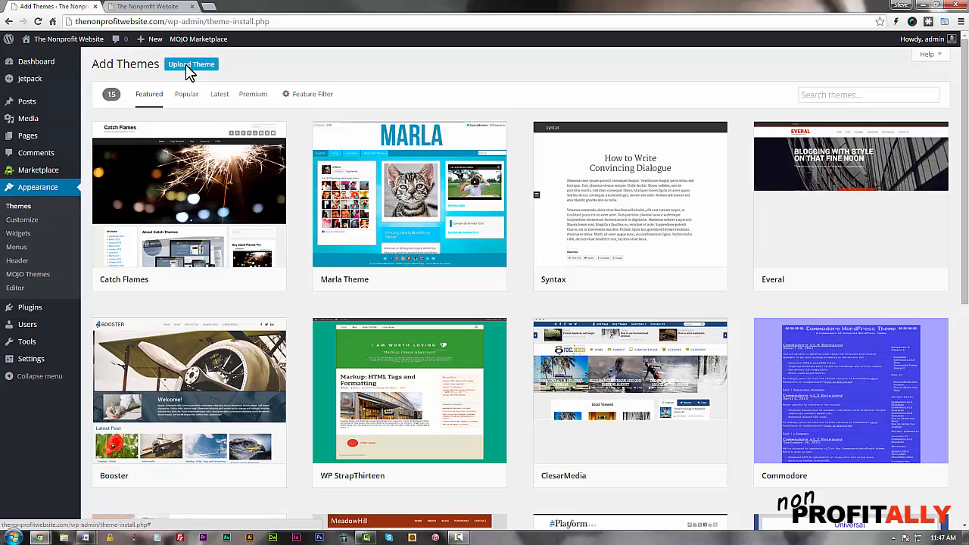
mouse_move(135, 103)
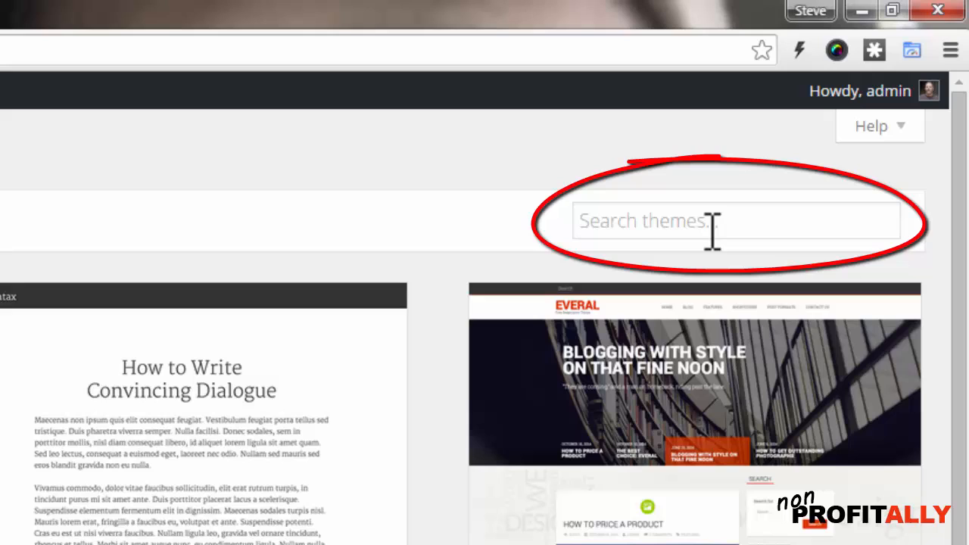
left_click(734, 221)
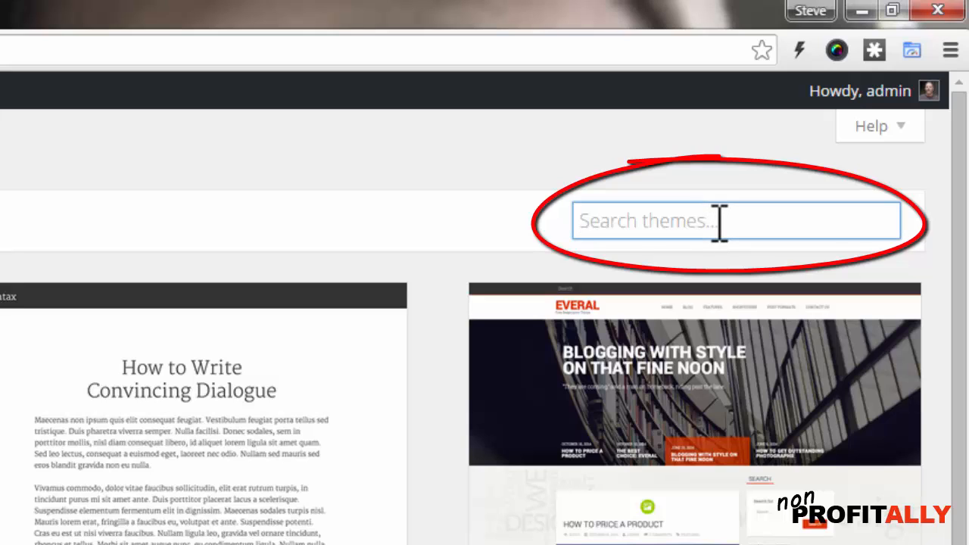
type("z")
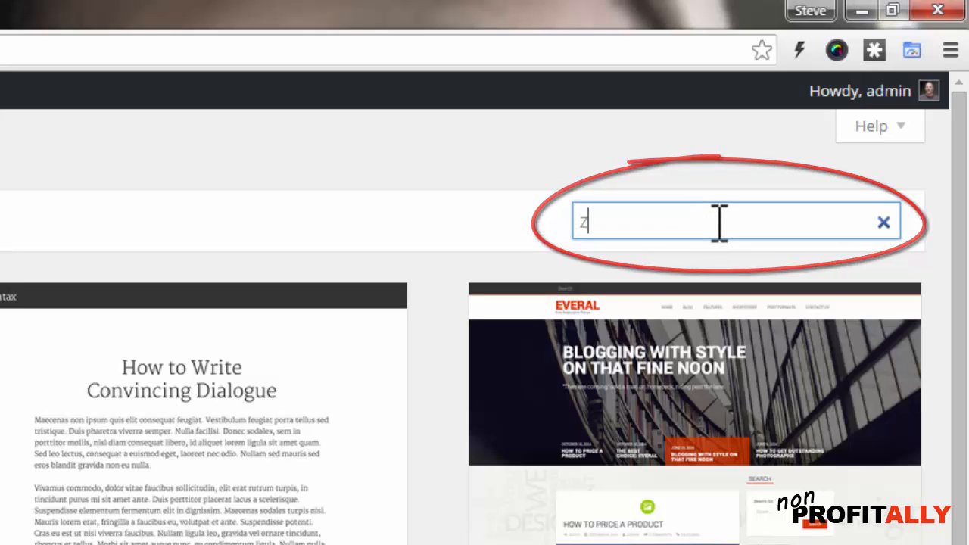
type("erif")
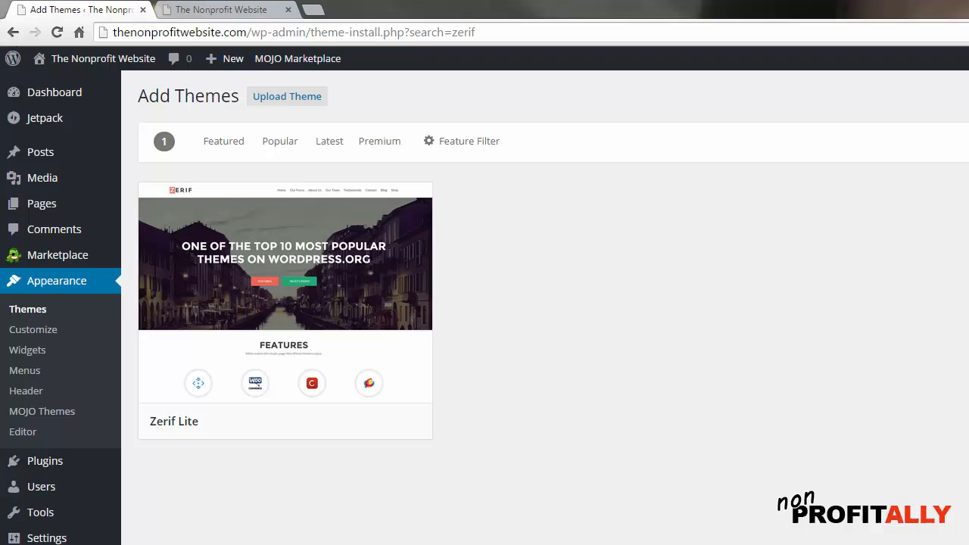
mouse_move(303, 255)
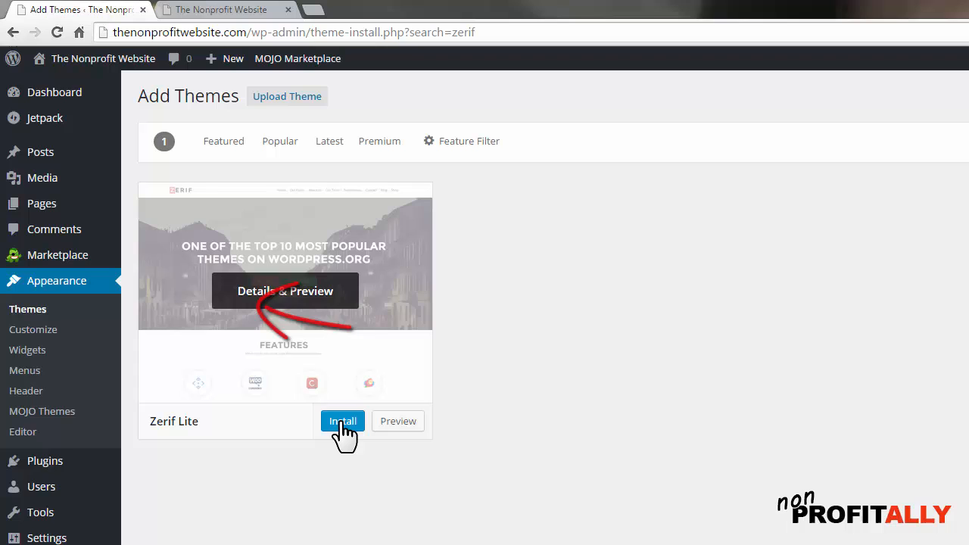
- Install the Zerif Lite theme from the search results
left_click(342, 421)
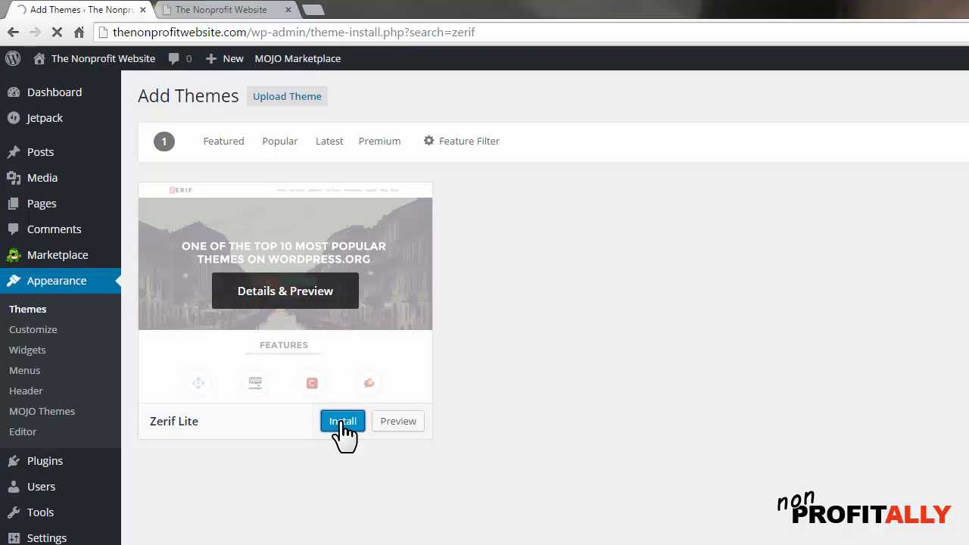
left_click(343, 421)
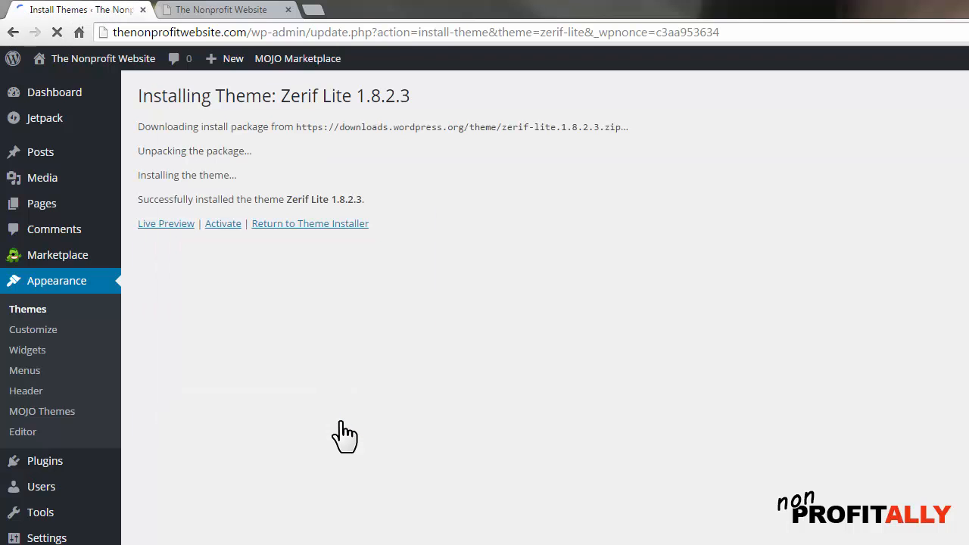
mouse_move(241, 403)
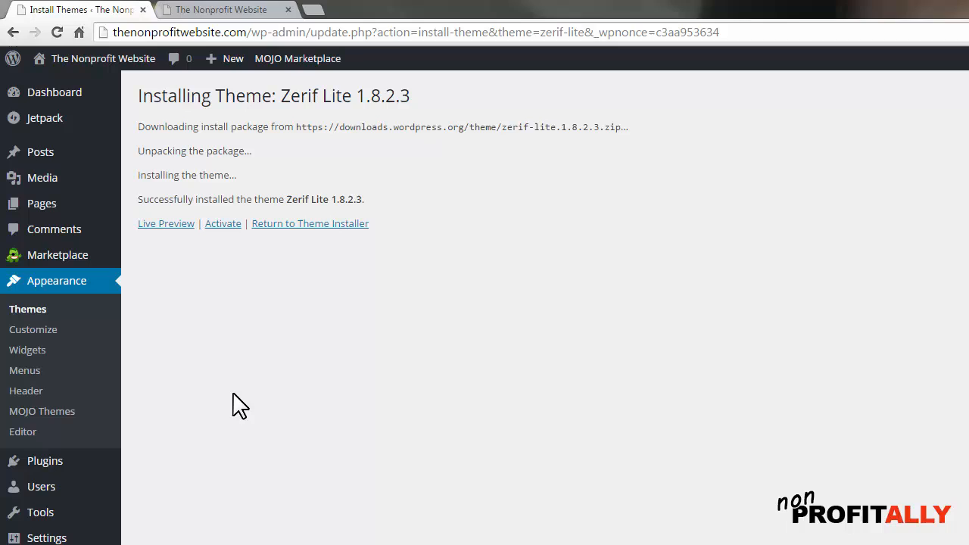
mouse_move(222, 223)
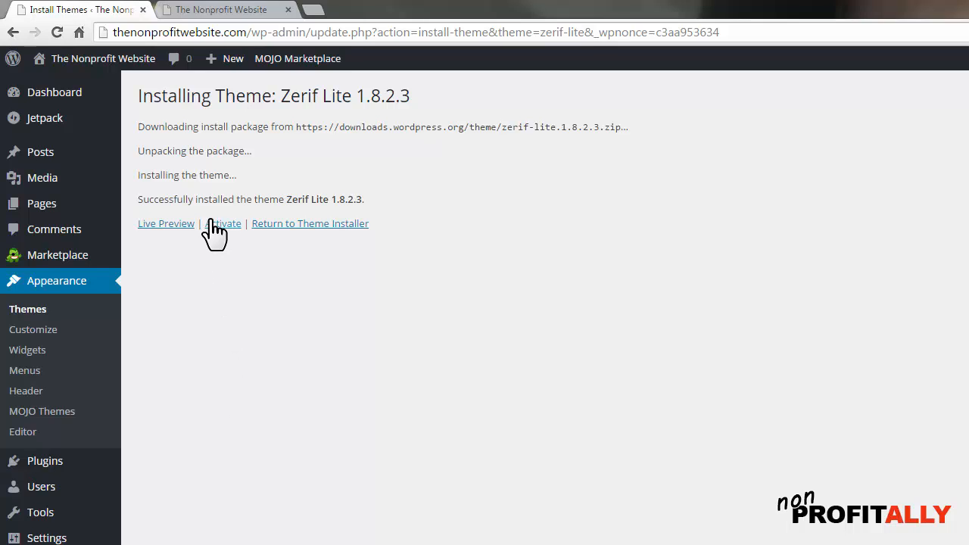
mouse_move(224, 230)
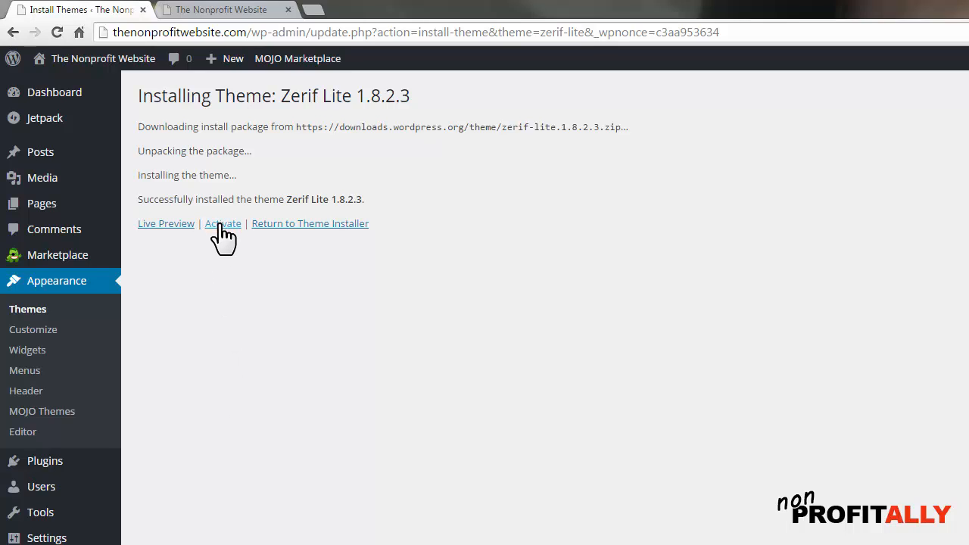
- Activate the freshly installed Zerif Lite theme
left_click(222, 224)
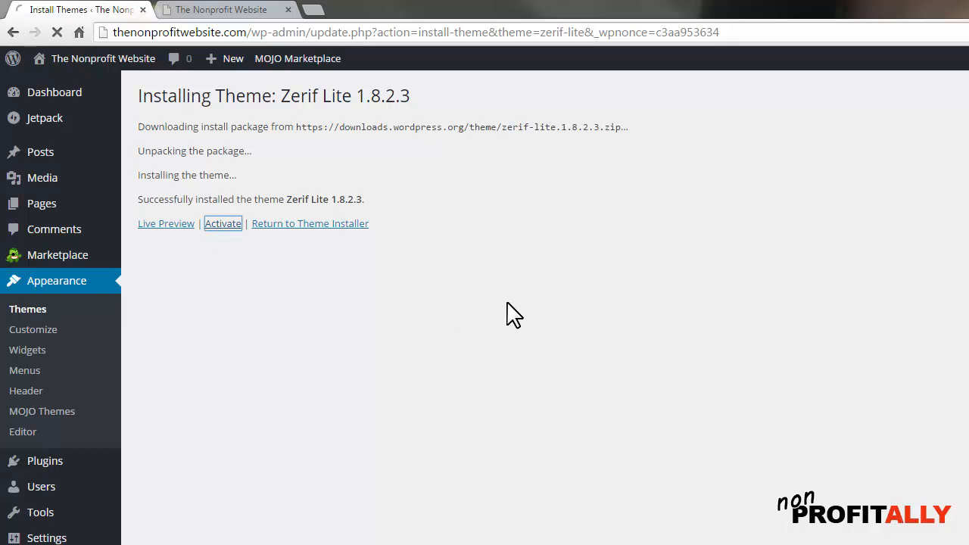
left_click(223, 224)
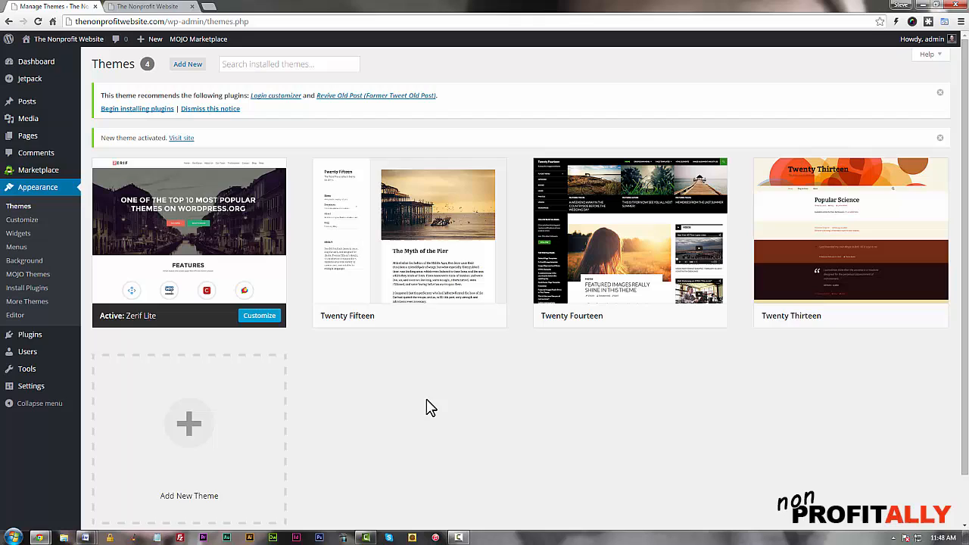
mouse_move(124, 212)
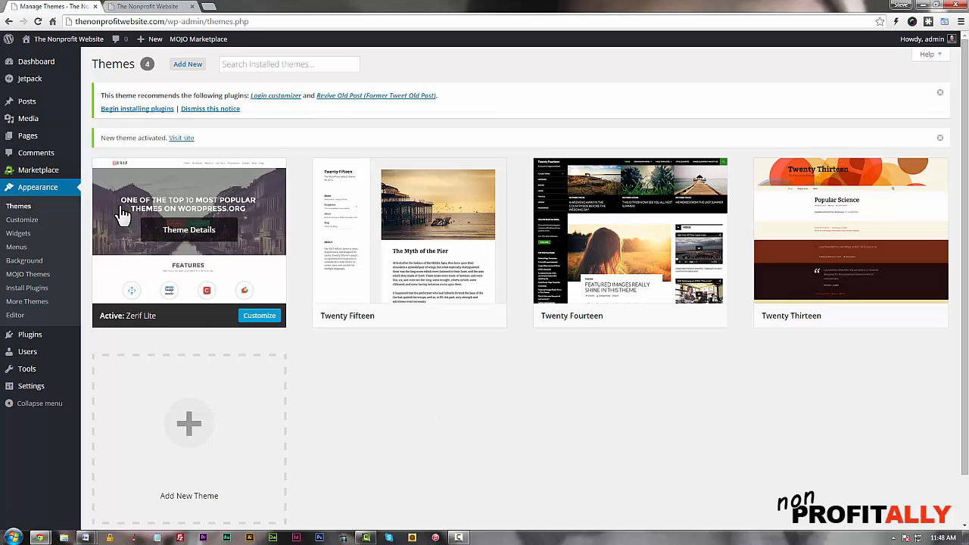
mouse_move(140, 209)
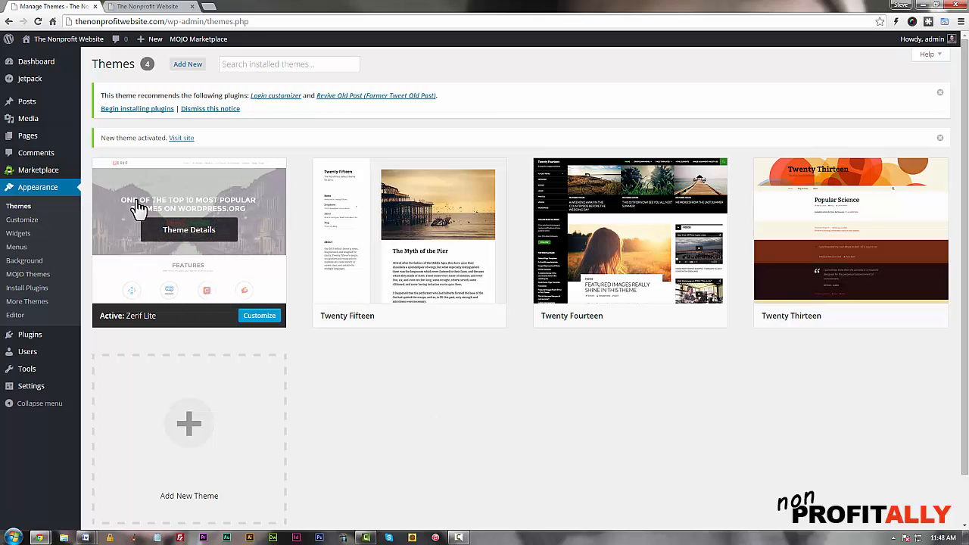
mouse_move(360, 421)
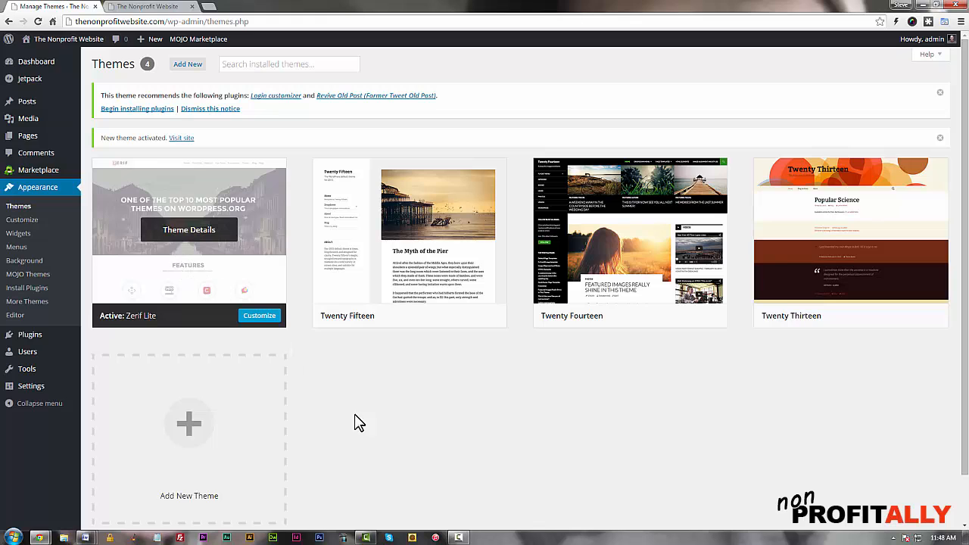
mouse_move(621, 250)
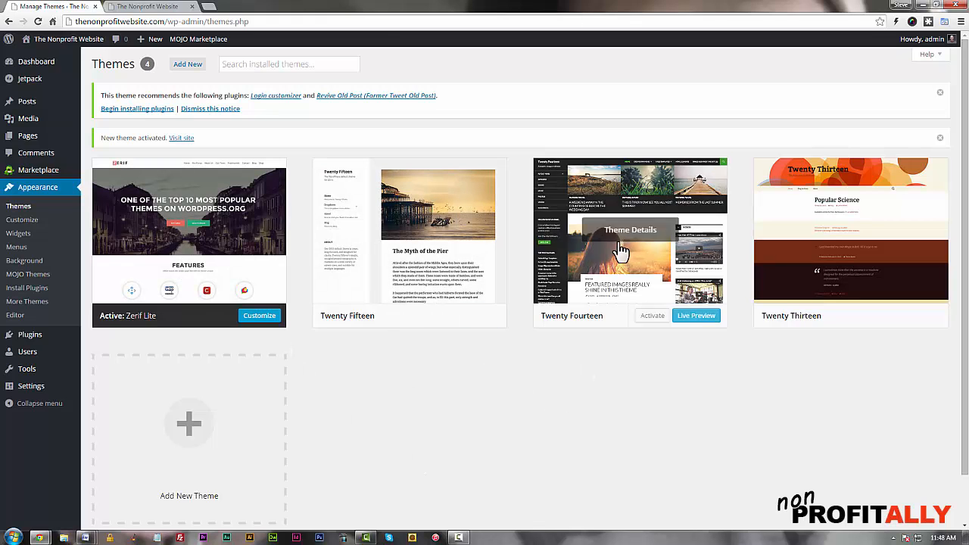
mouse_move(745, 412)
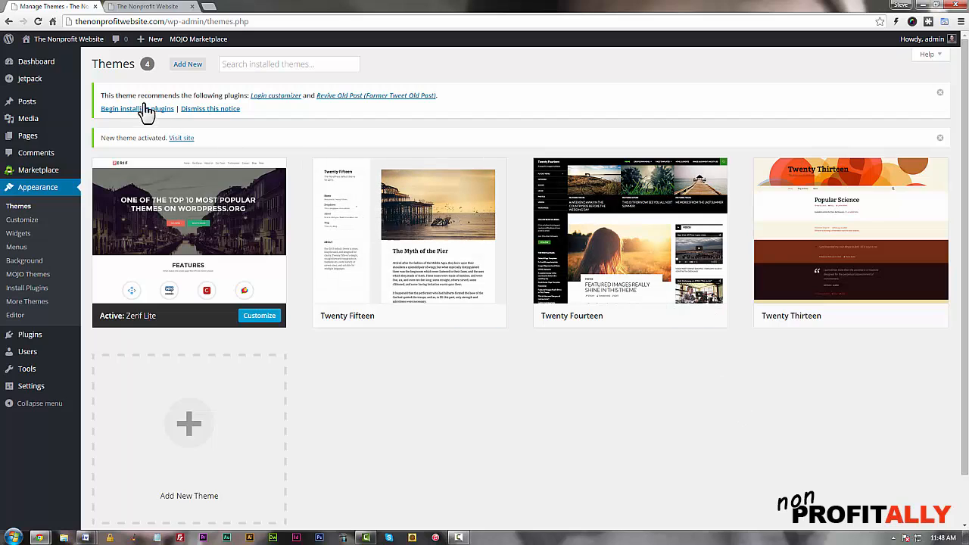
mouse_move(336, 103)
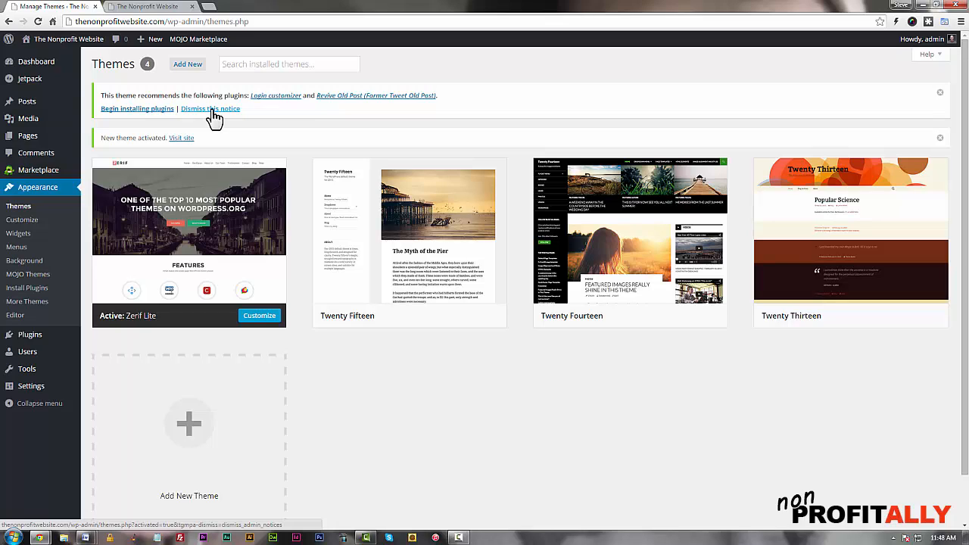
- Dismiss the recommended-plugins notice on the Themes page
left_click(211, 109)
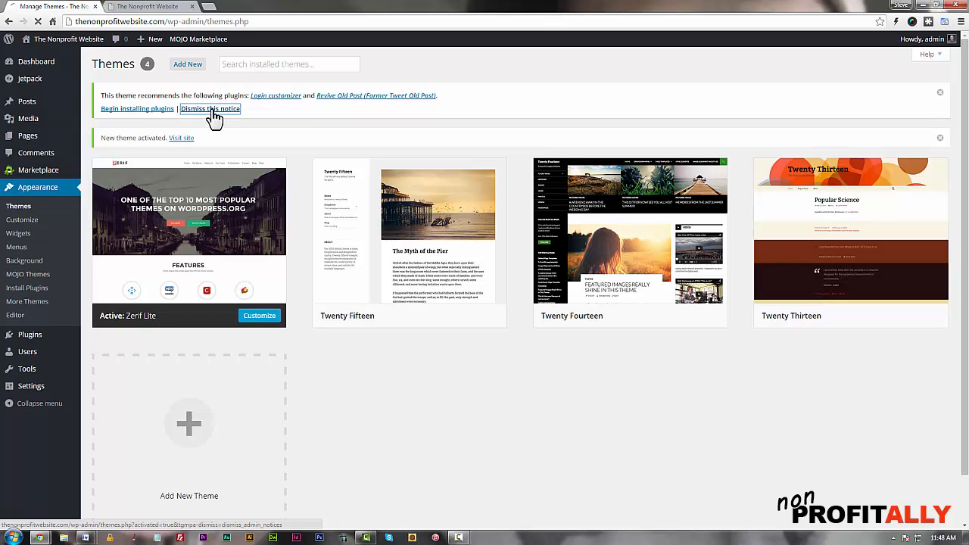
left_click(209, 109)
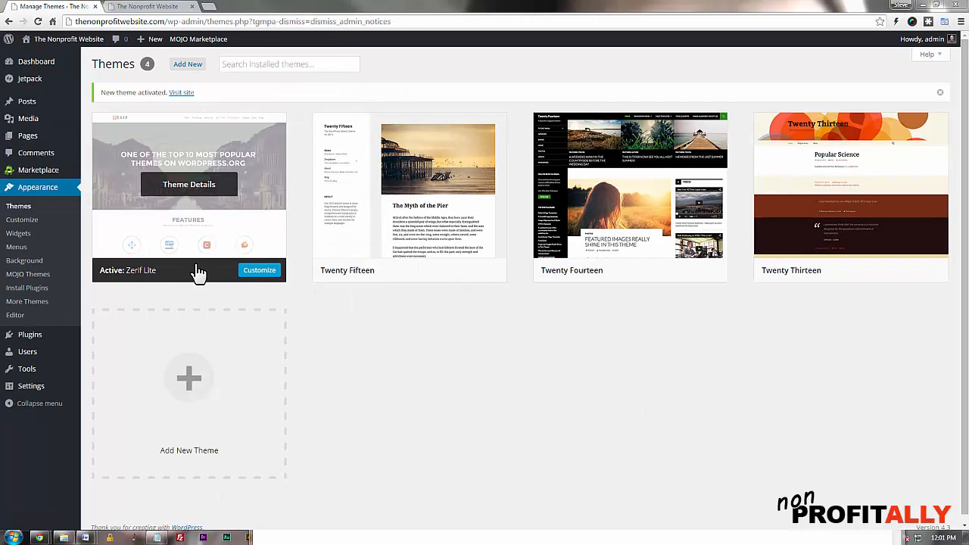
mouse_move(190, 281)
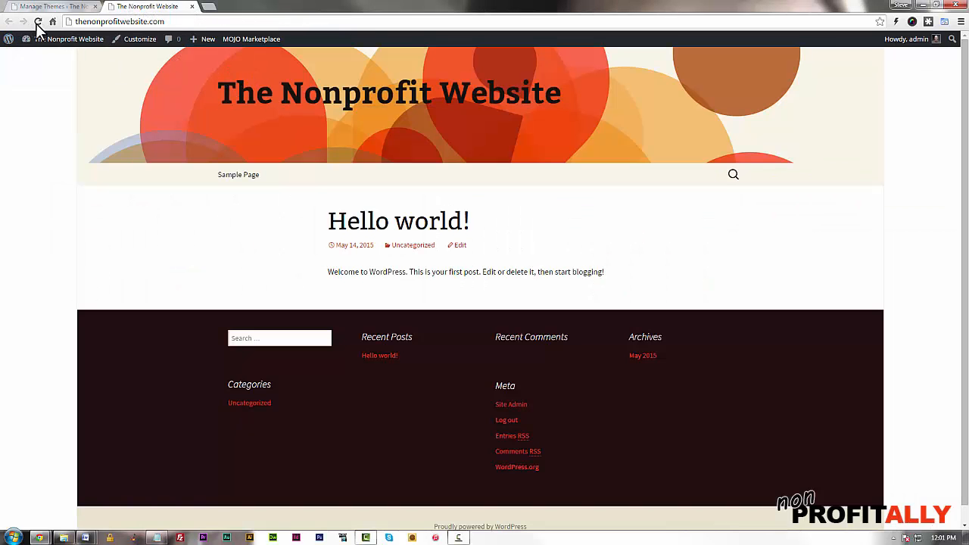
- Reload the public site and scroll through Zerif Lite's team, testimonials, news and contact sections, then return to Themes
left_click(38, 21)
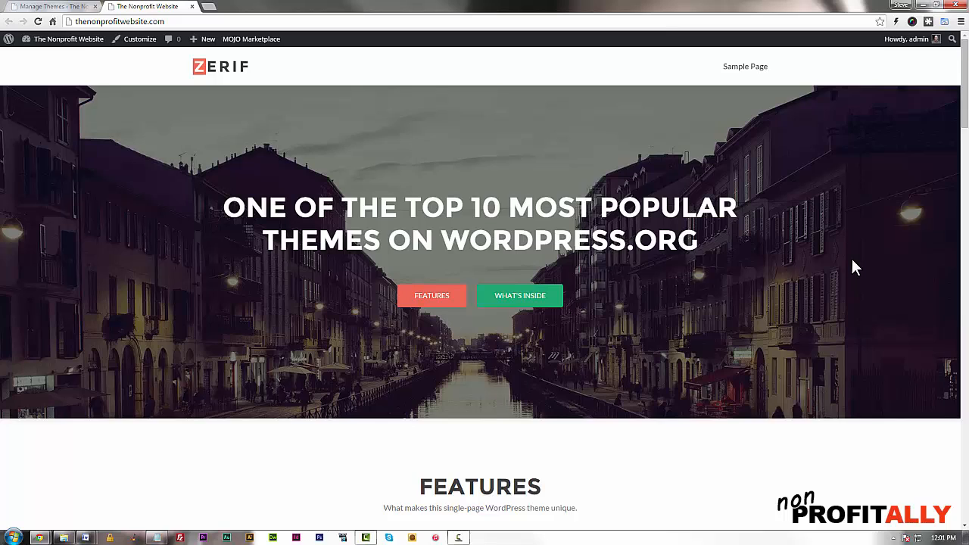
mouse_move(695, 326)
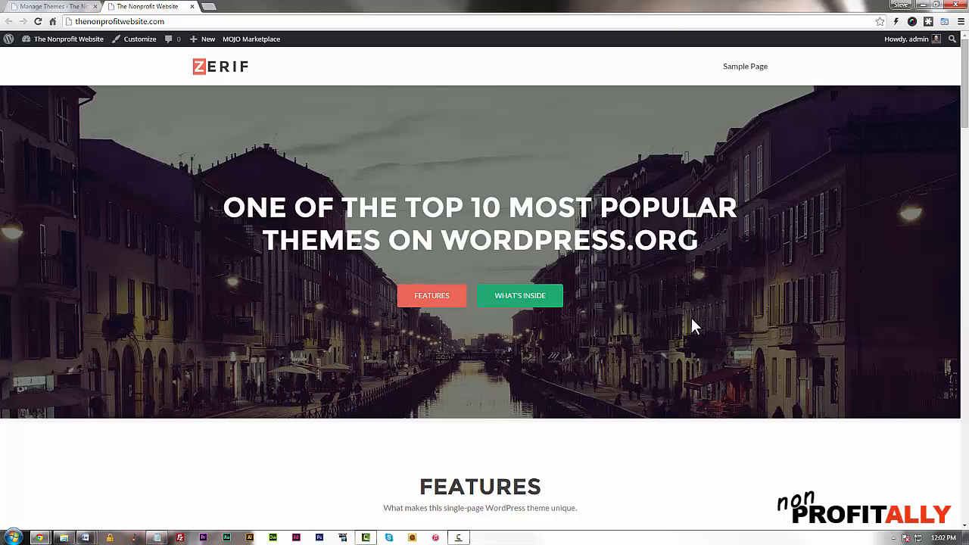
mouse_move(613, 371)
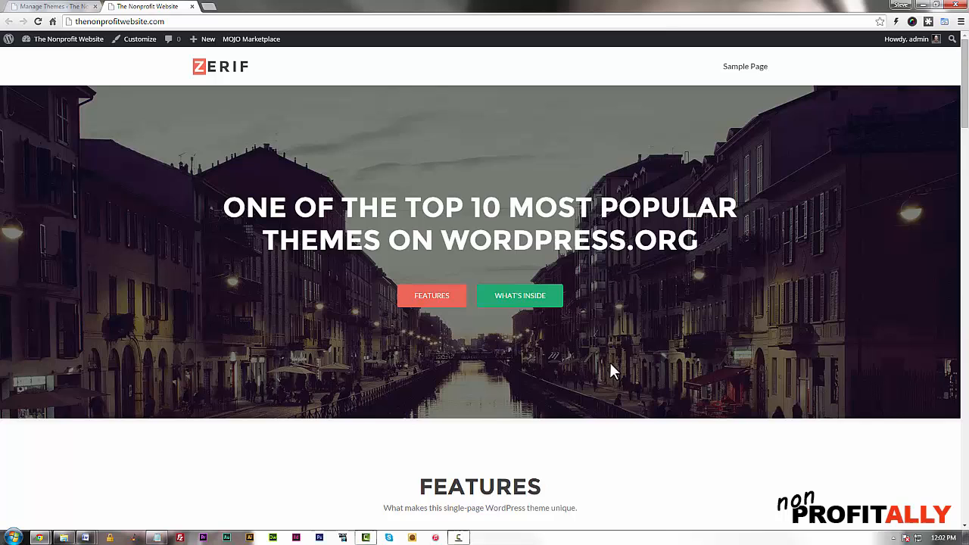
scroll("down", 3)
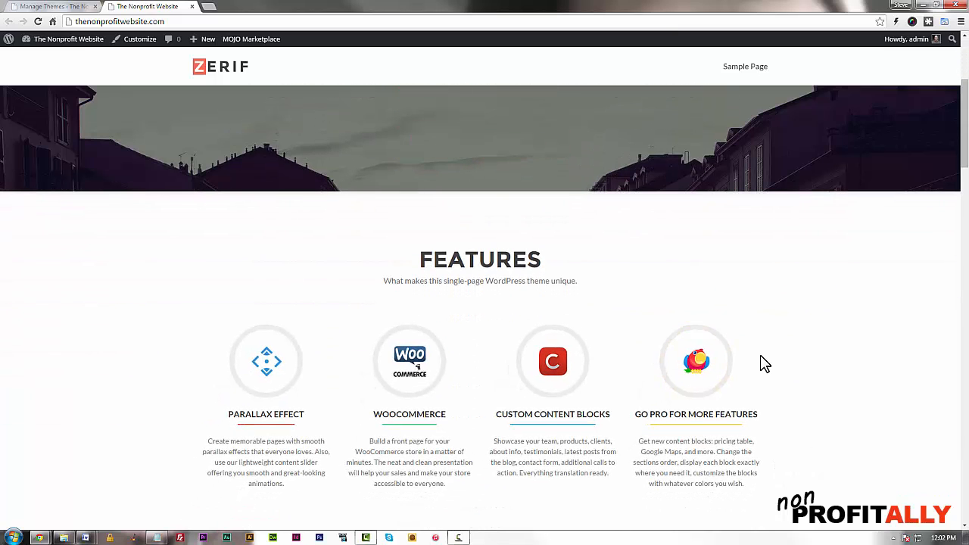
mouse_move(786, 345)
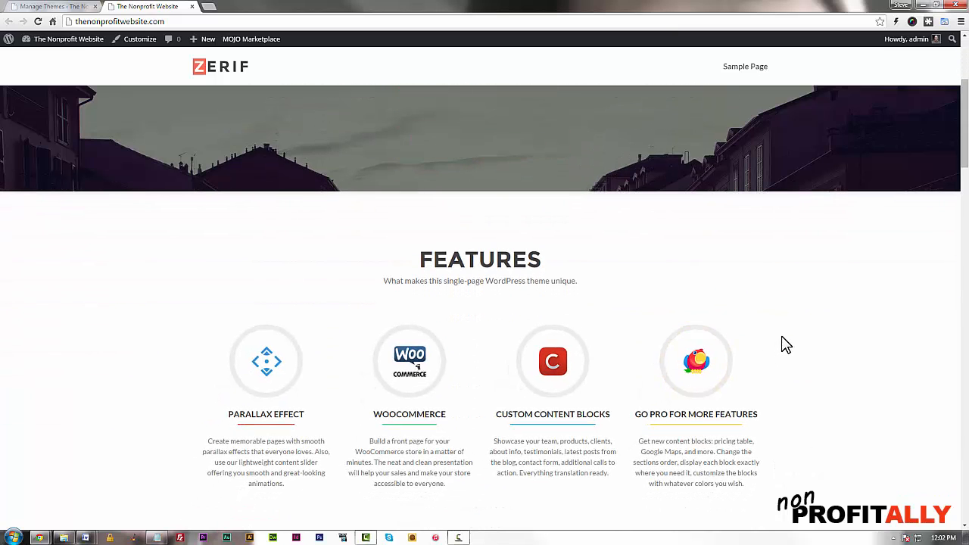
scroll("down", 3)
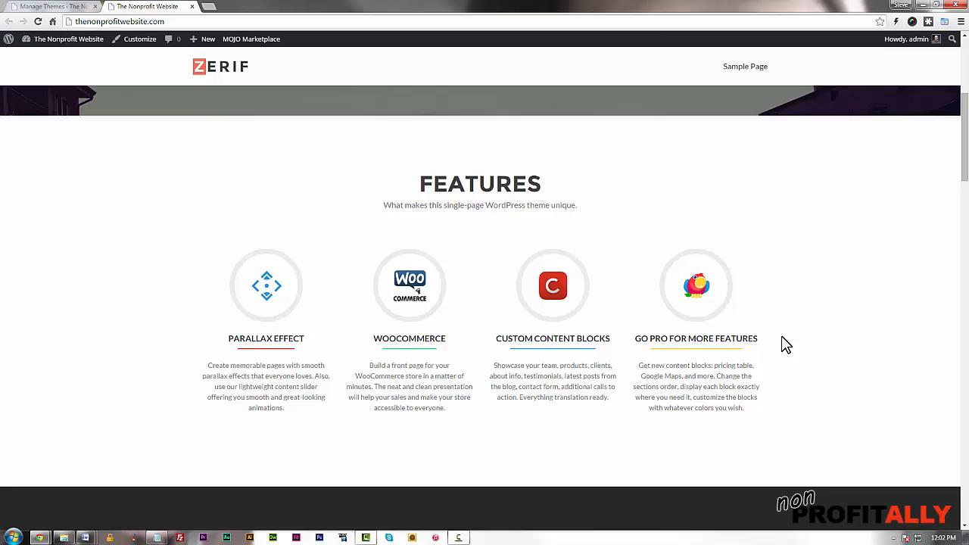
scroll("down", 3)
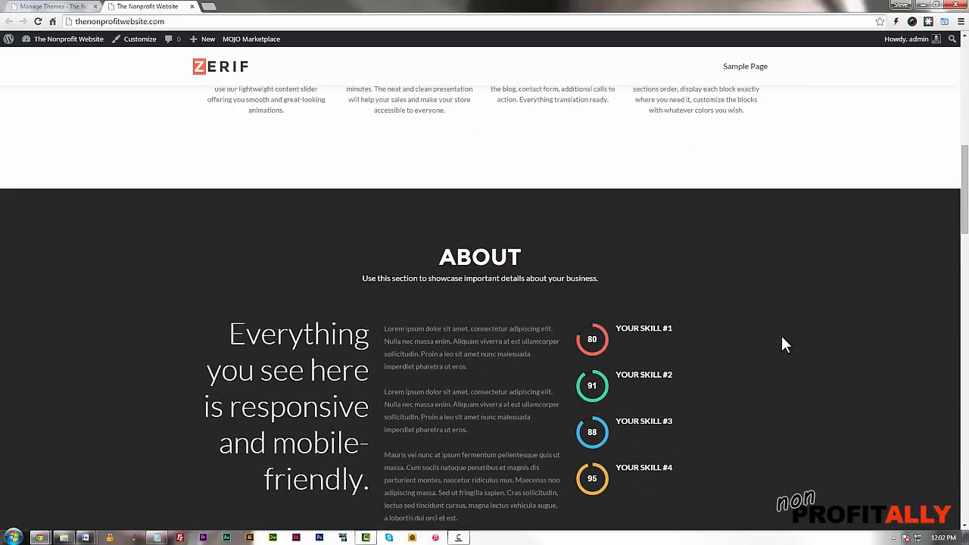
scroll("down", 3)
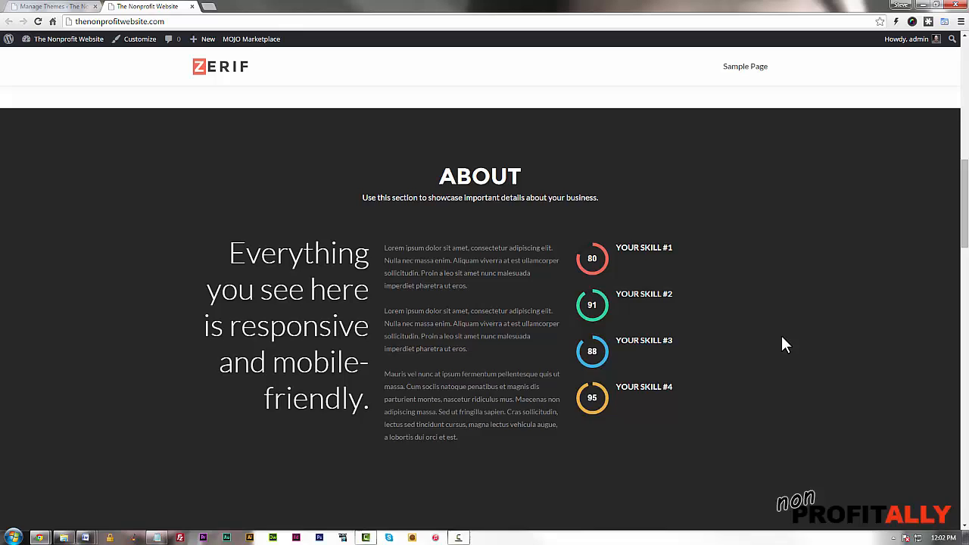
scroll("down", 3)
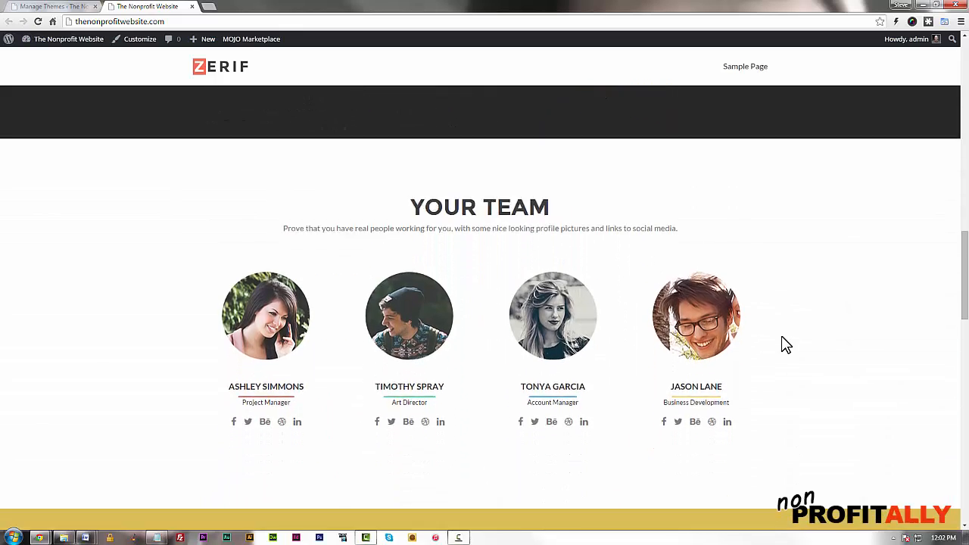
scroll("down", 3)
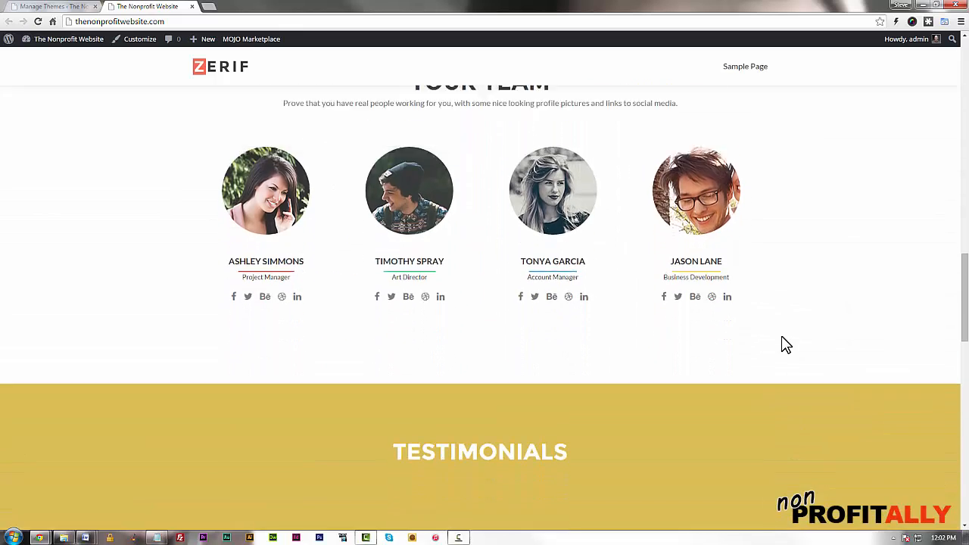
scroll("down", 3)
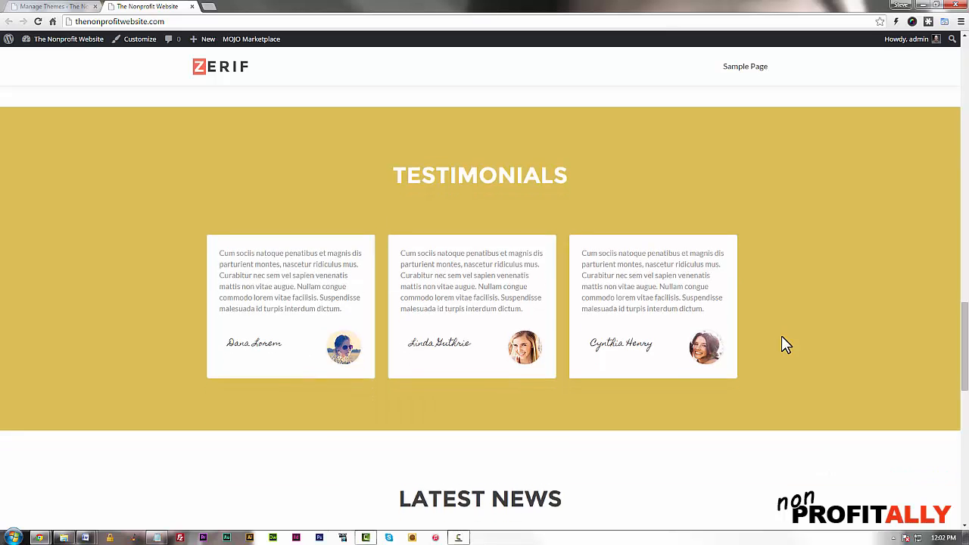
scroll("down", 3)
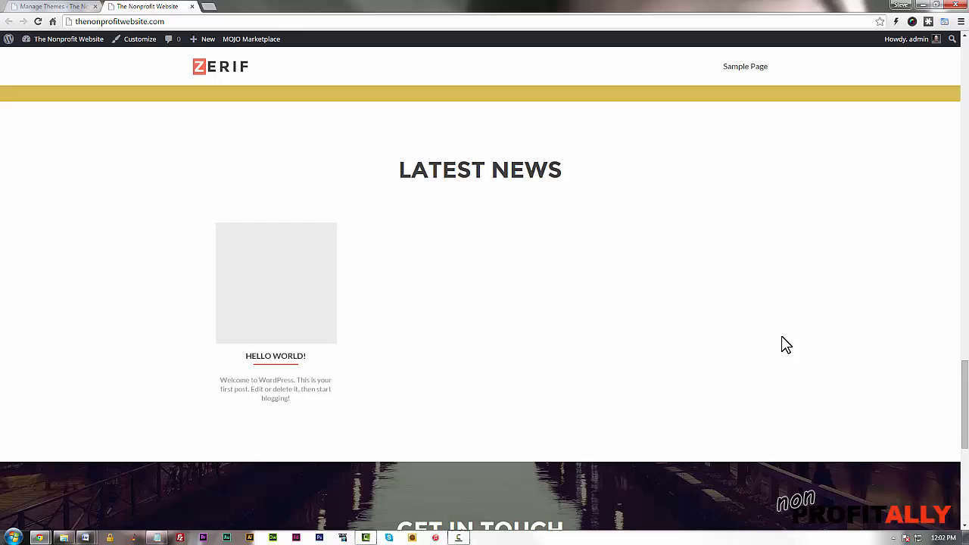
scroll("down", 3)
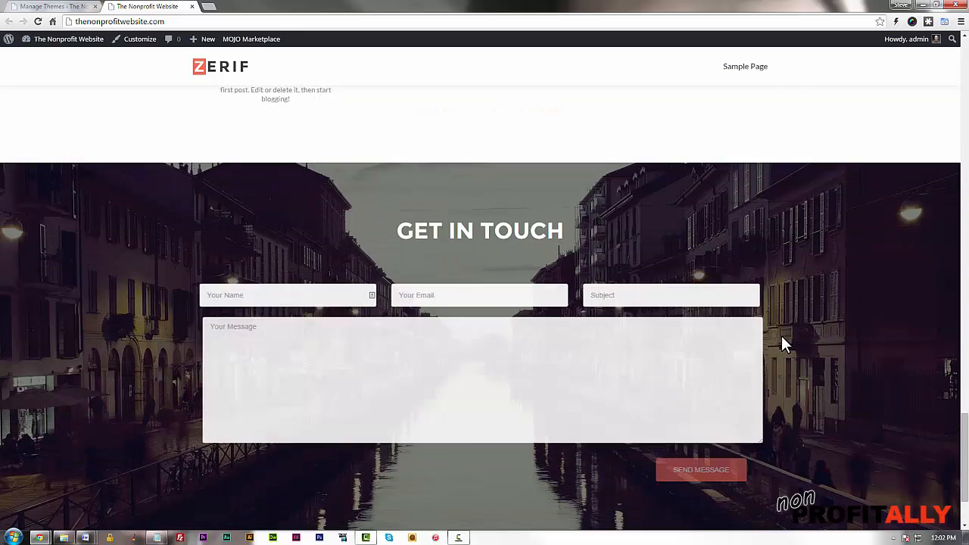
scroll("up", 3)
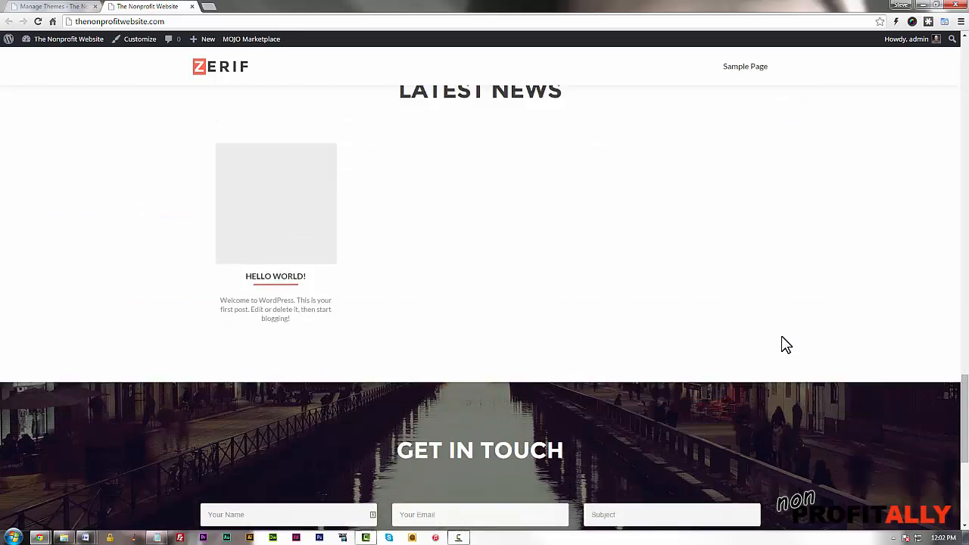
scroll("up", 3)
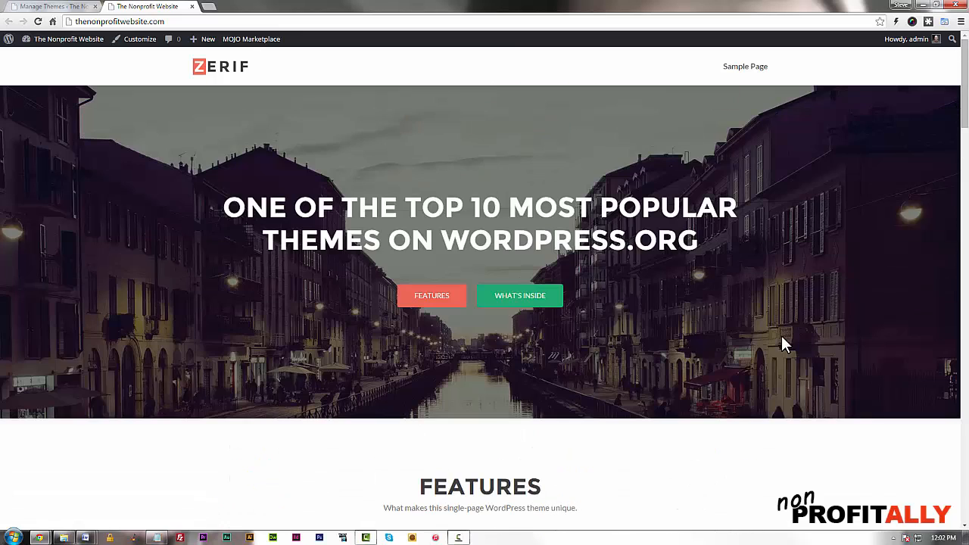
left_click(53, 6)
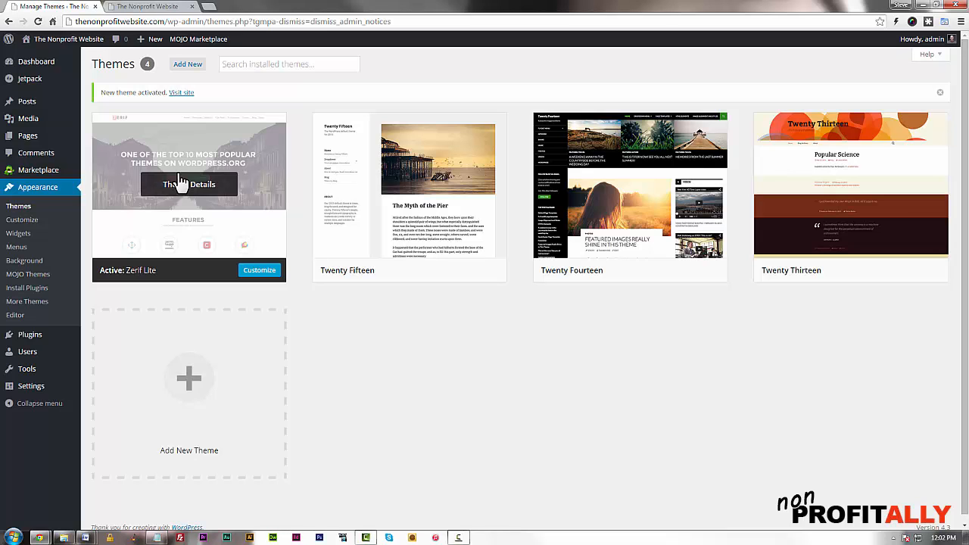
mouse_move(629, 185)
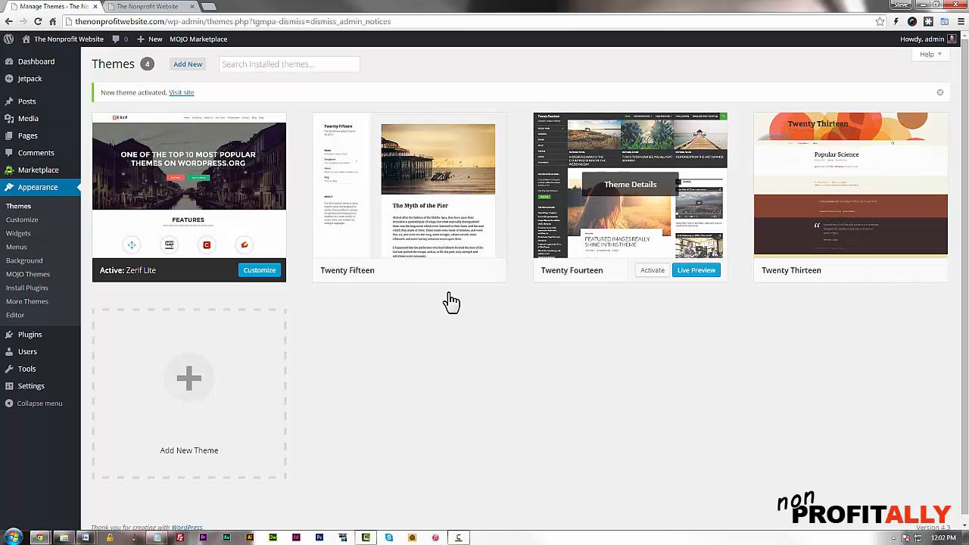
mouse_move(488, 478)
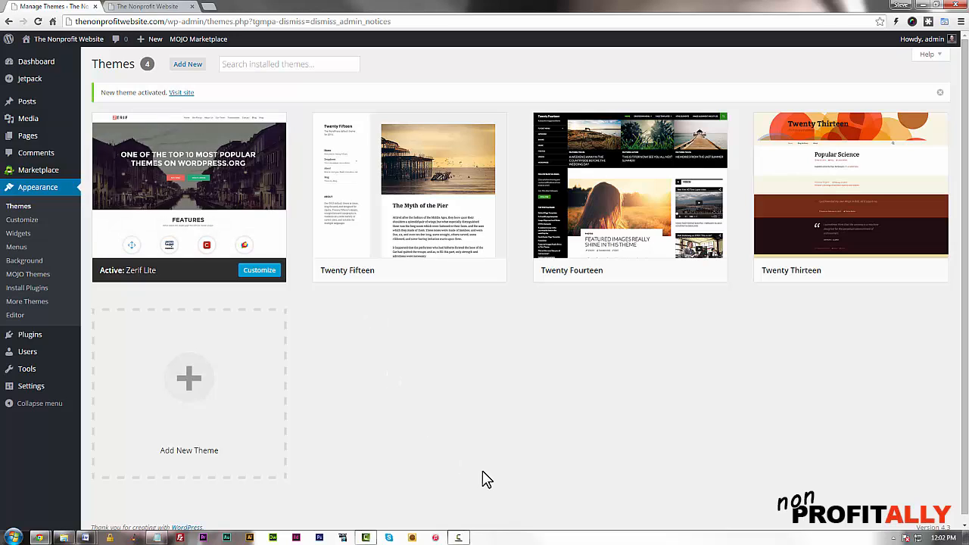